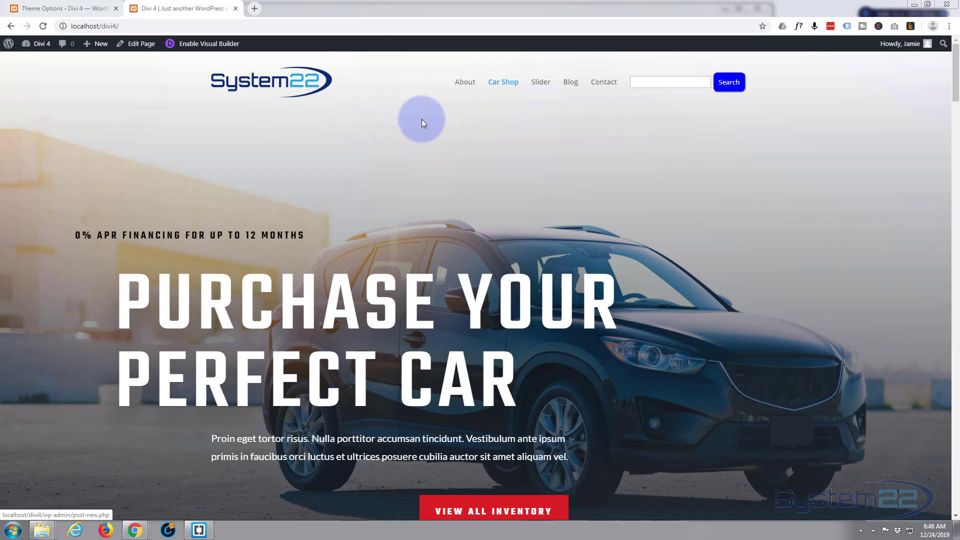
{"action": "mouse_move", "coordinate": [767, 78]}
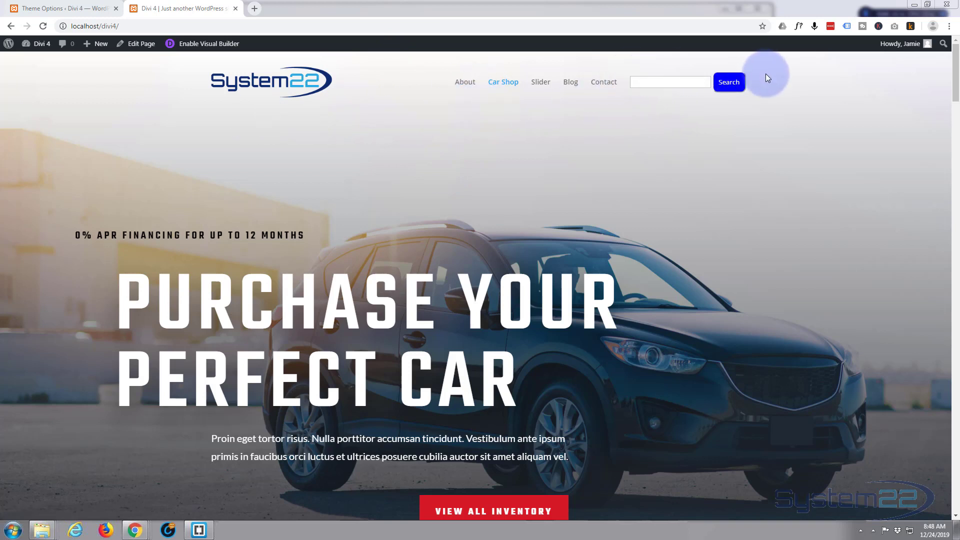
{"action": "mouse_move", "coordinate": [639, 61]}
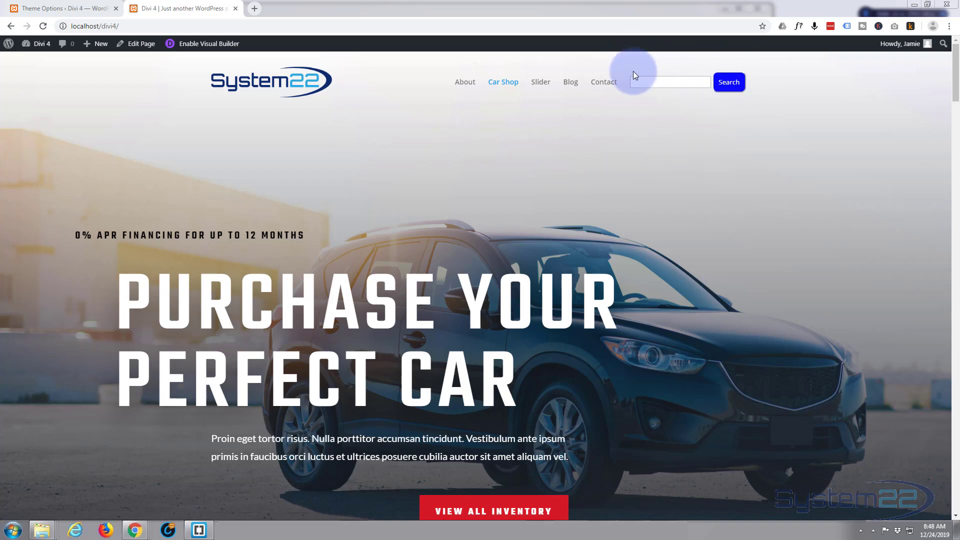
{"action": "mouse_move", "coordinate": [620, 87]}
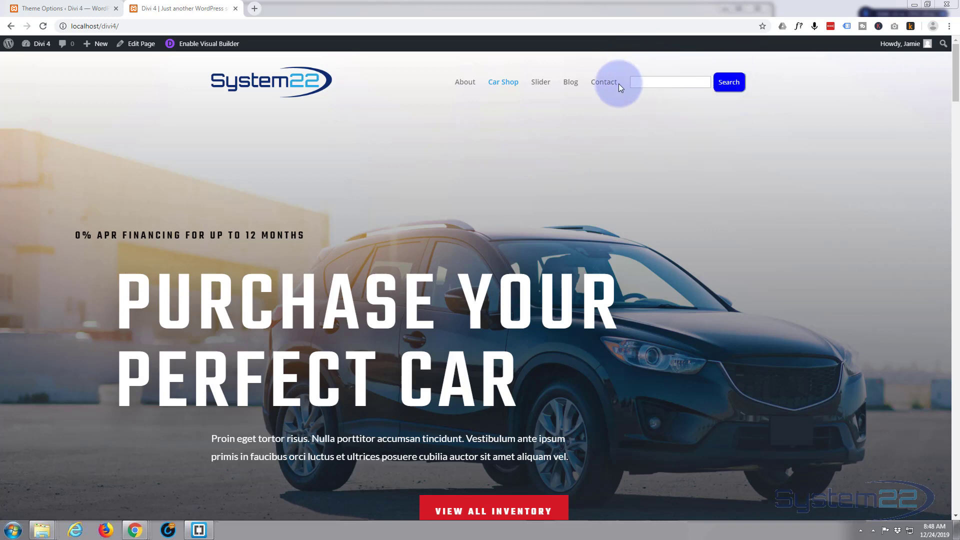
{"action": "mouse_move", "coordinate": [403, 180]}
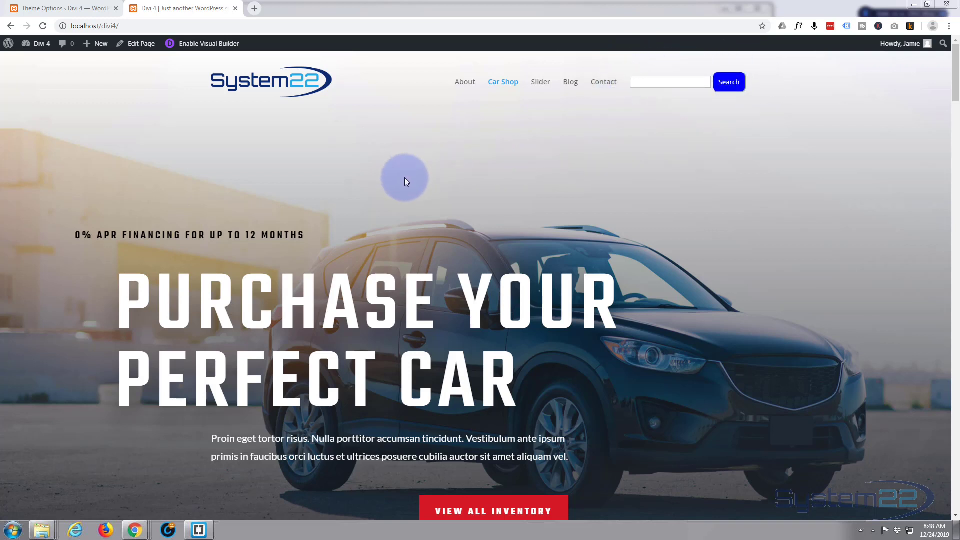
{"action": "mouse_move", "coordinate": [416, 165]}
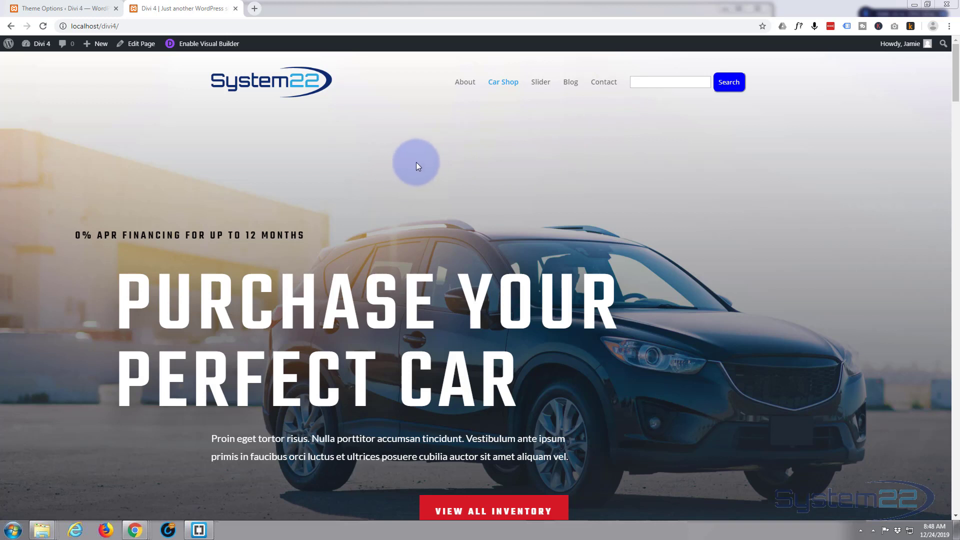
{"action": "mouse_move", "coordinate": [429, 78]}
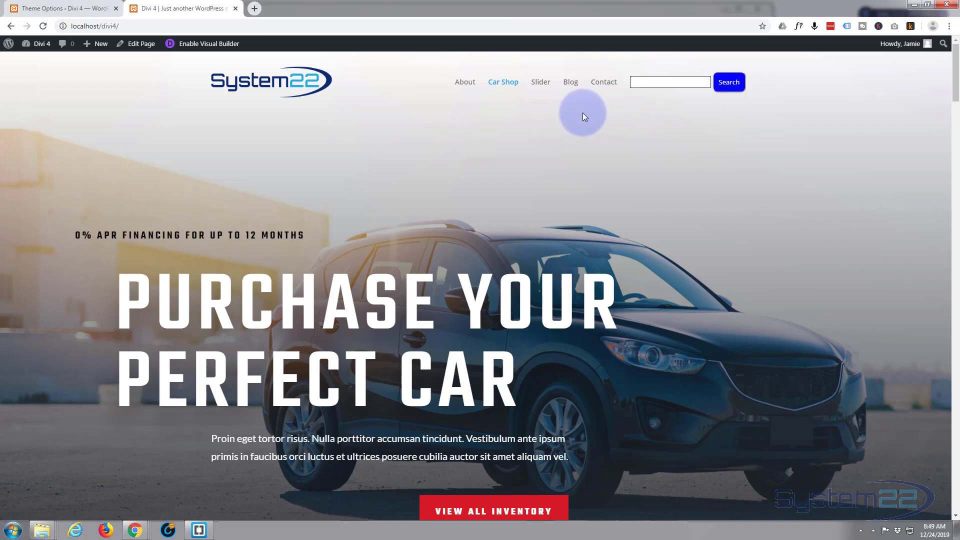
Return to the Divi Theme Options page and go to Appearance > Menus.
{"action": "type", "text": "sdsdv"}
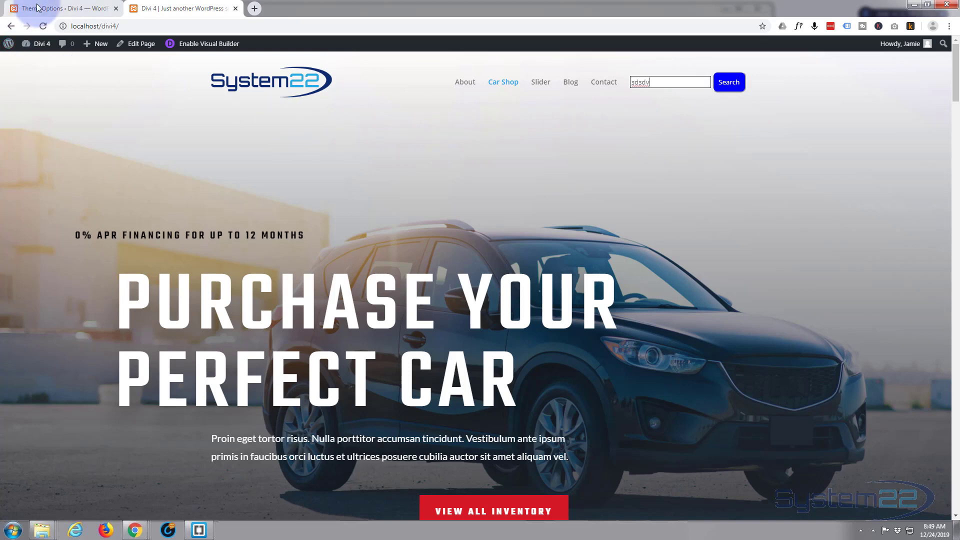
{"action": "left_click", "coordinate": [58, 8]}
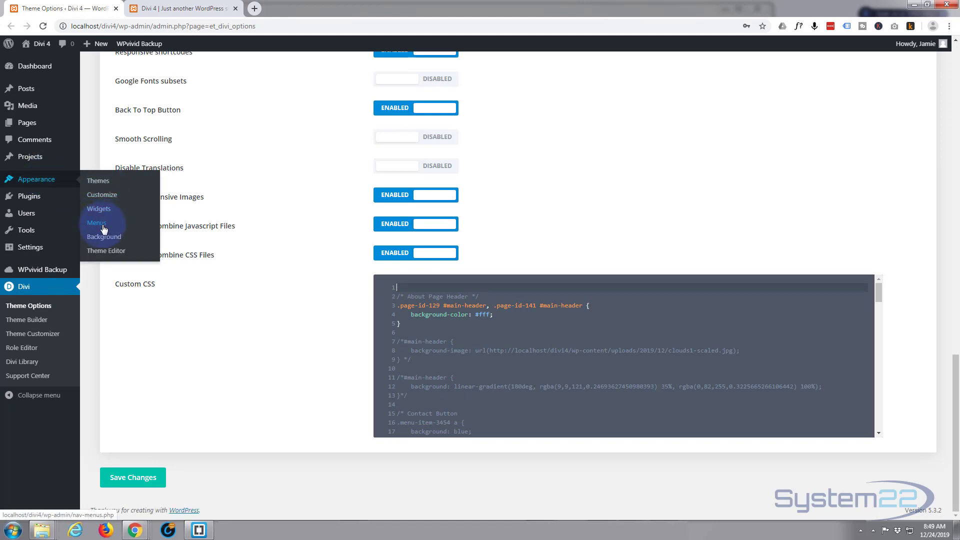
{"action": "left_click", "coordinate": [133, 477]}
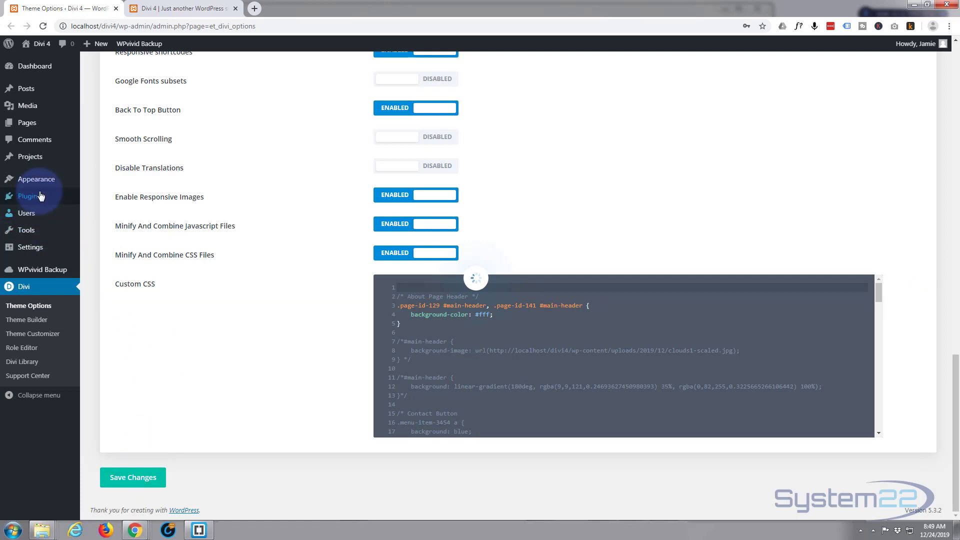
{"action": "mouse_move", "coordinate": [36, 179]}
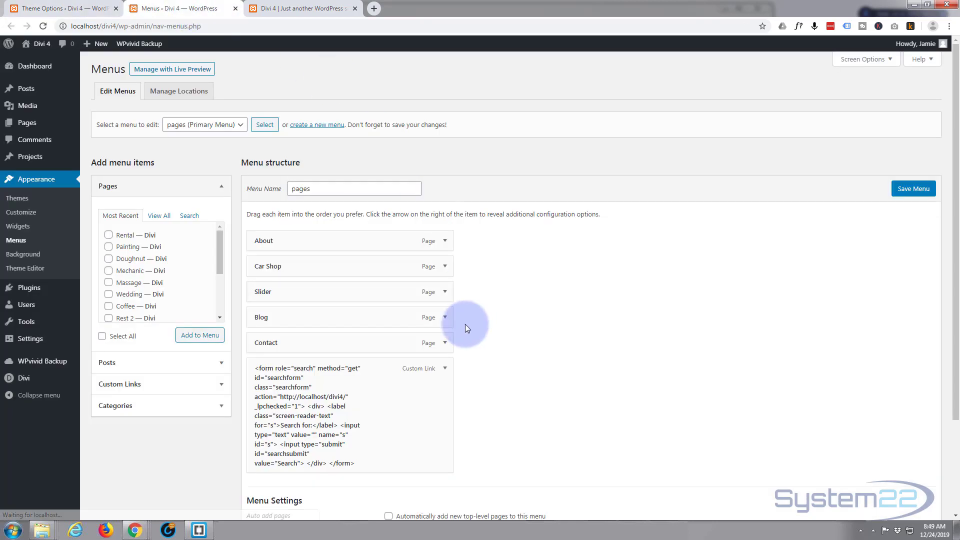
{"action": "mouse_move", "coordinate": [352, 367]}
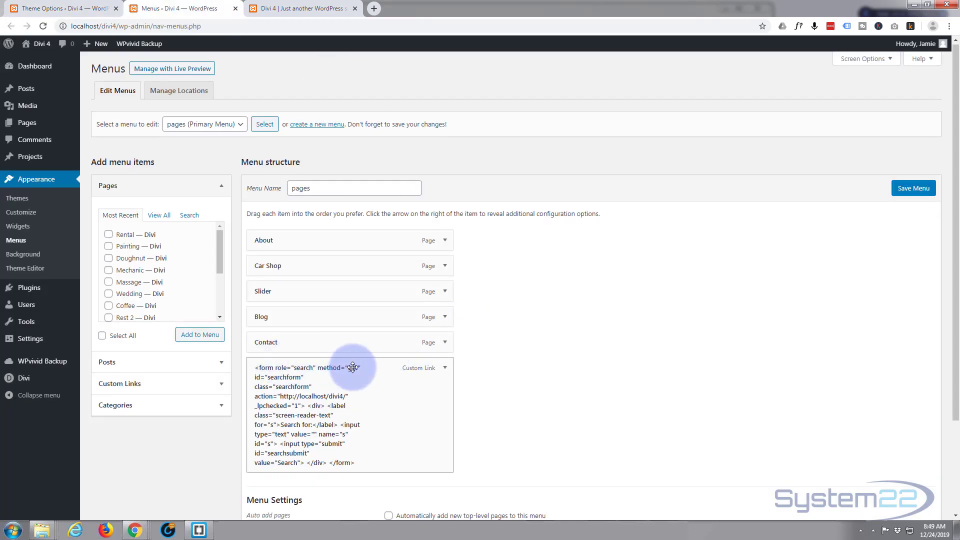
Remove the search-form Custom Link from the pages menu and switch back to the live site.
{"action": "left_click", "coordinate": [438, 367]}
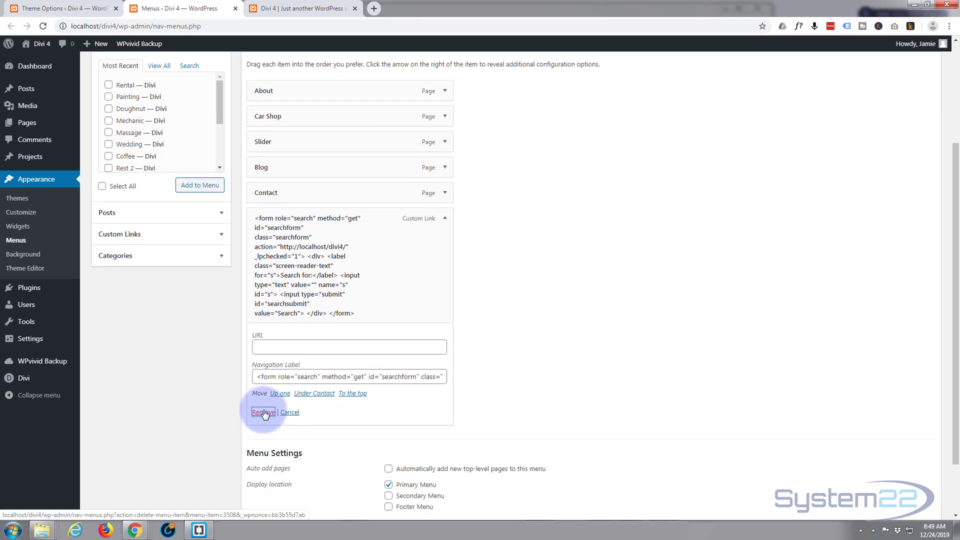
{"action": "left_click", "coordinate": [263, 411]}
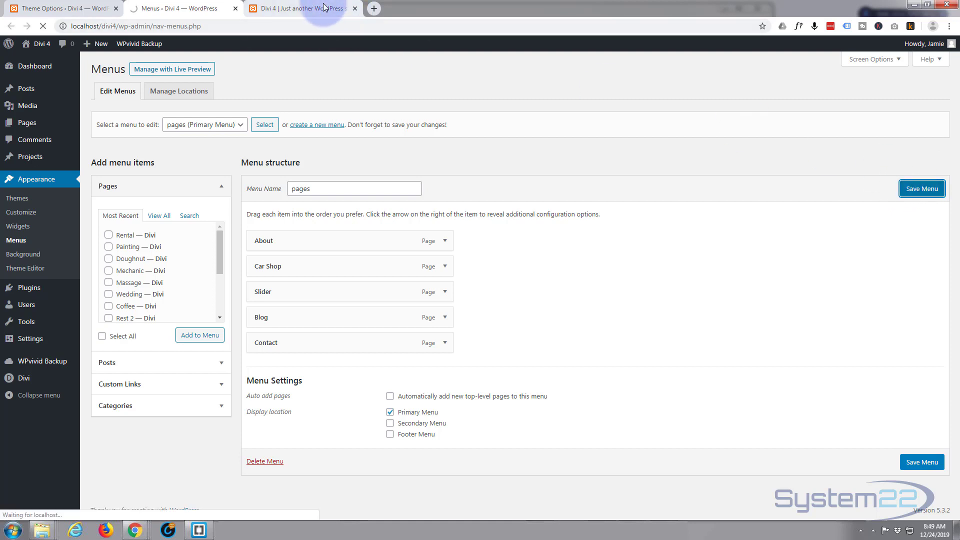
{"action": "left_click", "coordinate": [300, 8]}
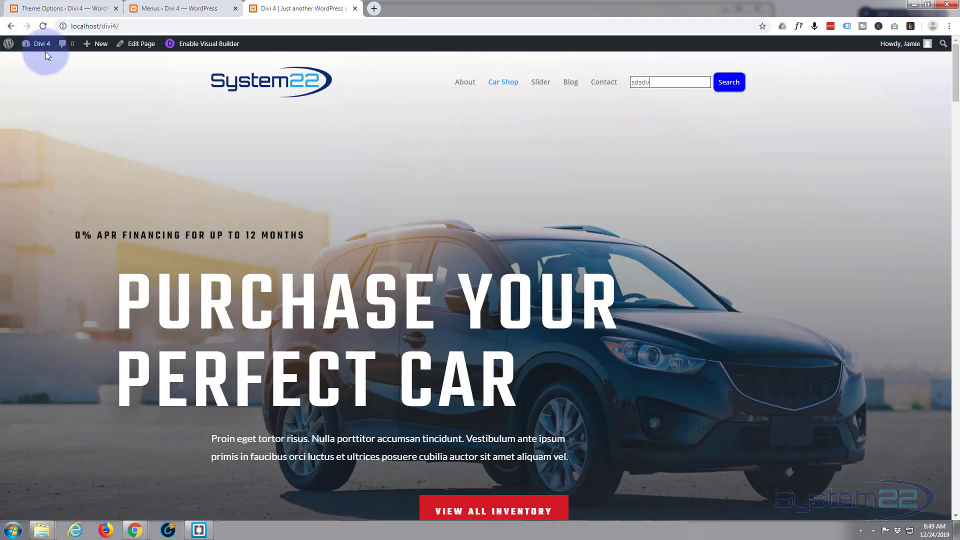
Reload the homepage to confirm the search box is gone, then go to the Blog page.
{"action": "left_click", "coordinate": [43, 26]}
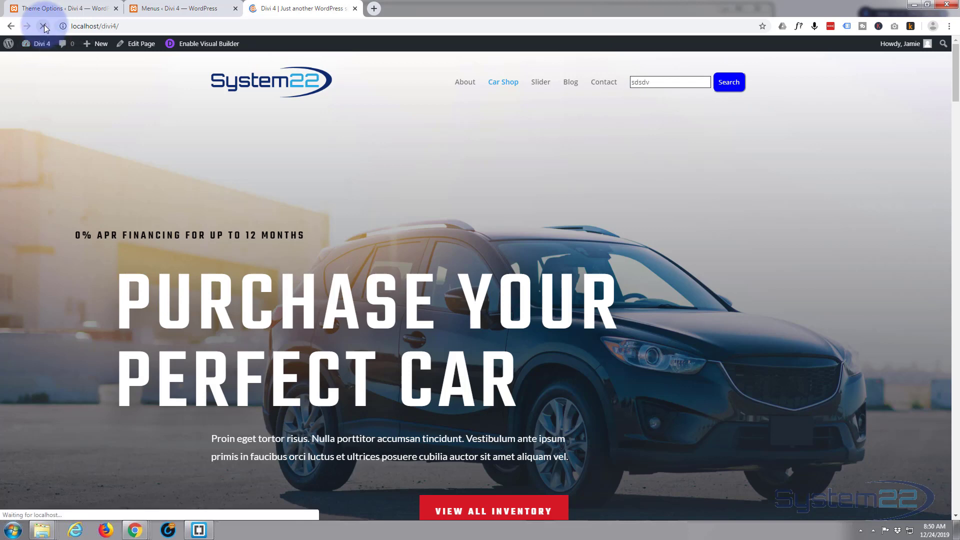
{"action": "left_click", "coordinate": [45, 26]}
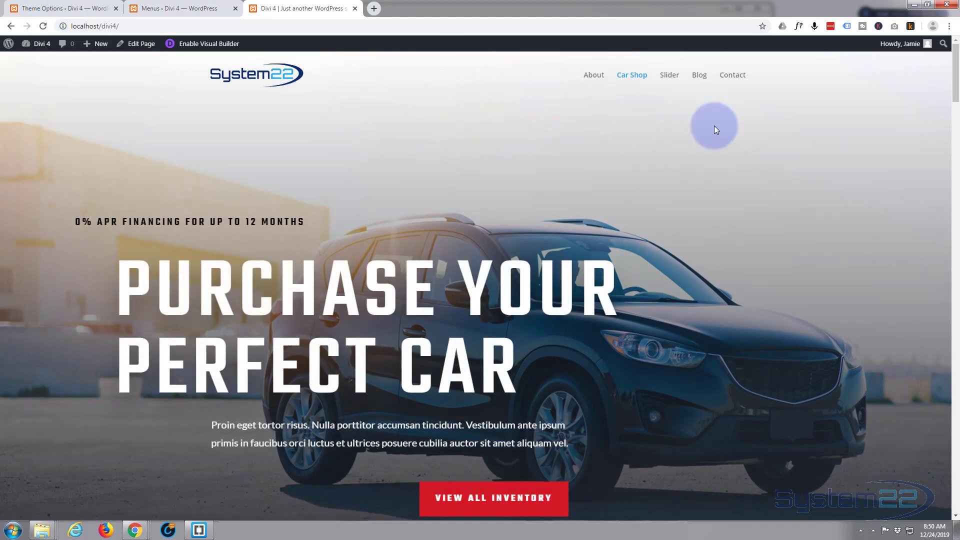
{"action": "mouse_move", "coordinate": [678, 117]}
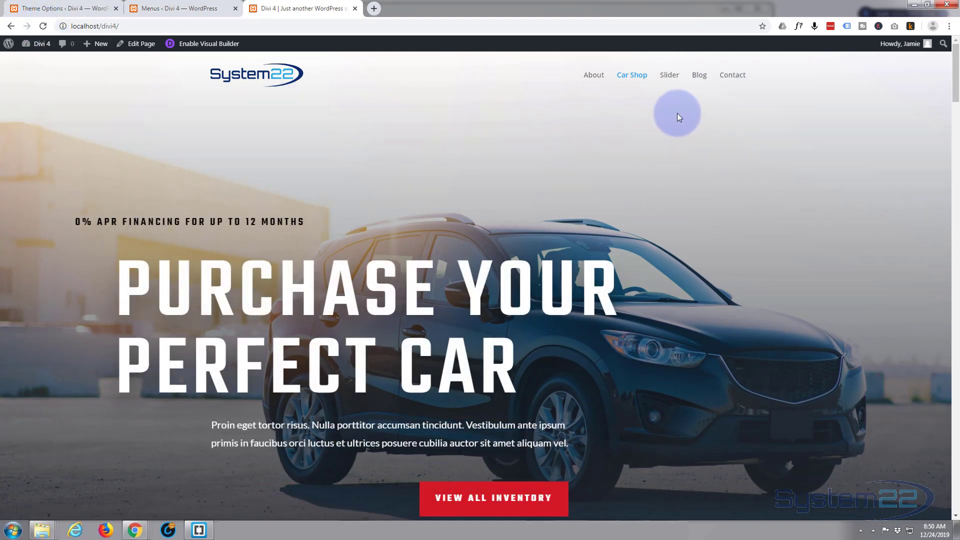
{"action": "mouse_move", "coordinate": [225, 130]}
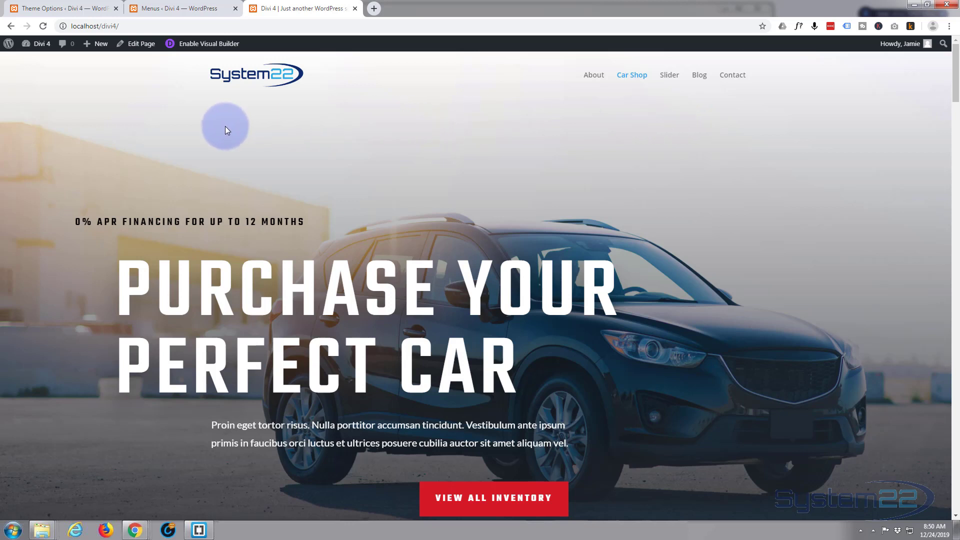
{"action": "mouse_move", "coordinate": [273, 126]}
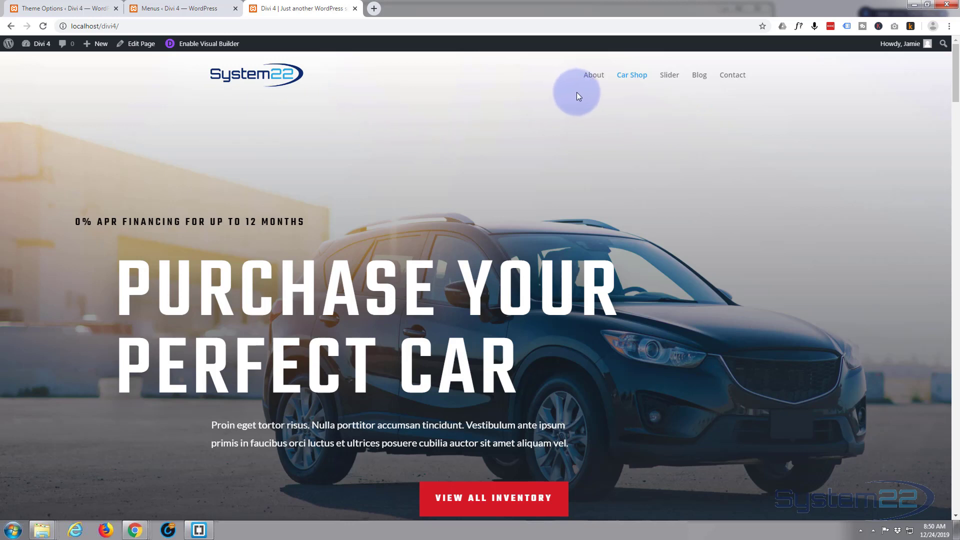
{"action": "left_click", "coordinate": [699, 75]}
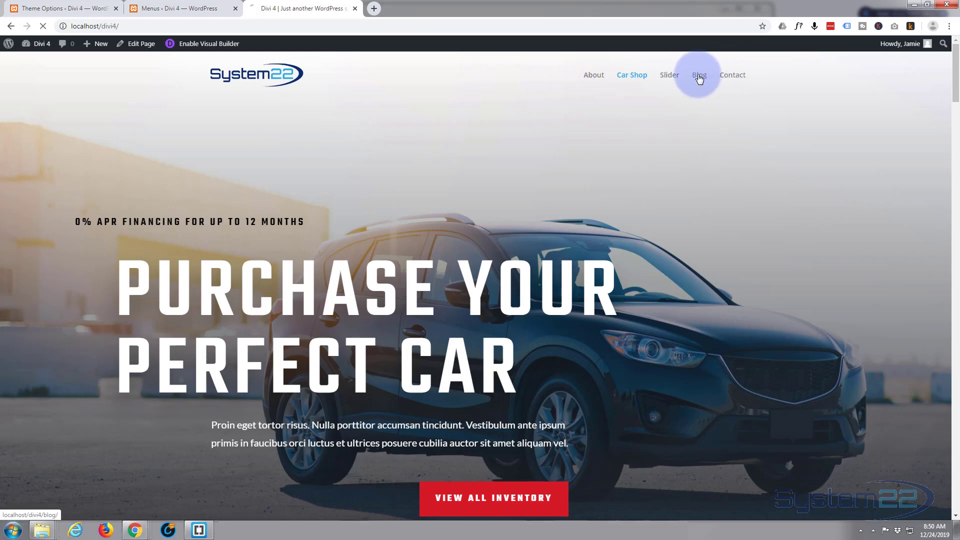
Load the Blog page and inspect the sidebar search field's markup.
{"action": "left_click", "coordinate": [698, 75]}
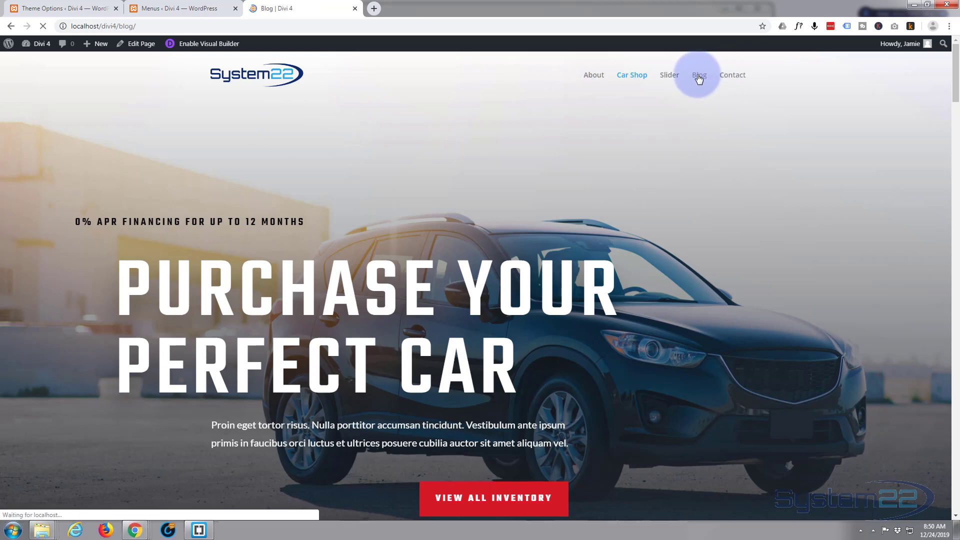
{"action": "left_click", "coordinate": [699, 75]}
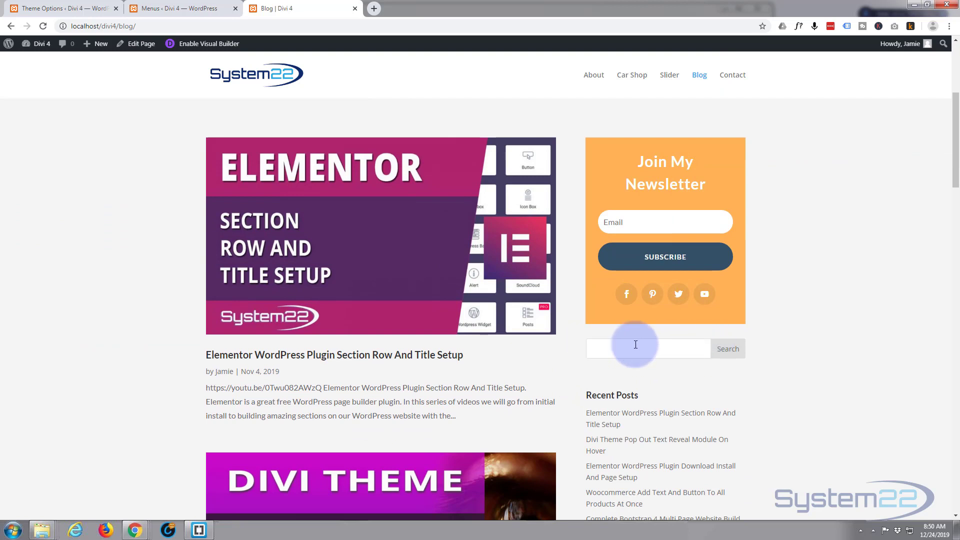
{"action": "mouse_move", "coordinate": [577, 363]}
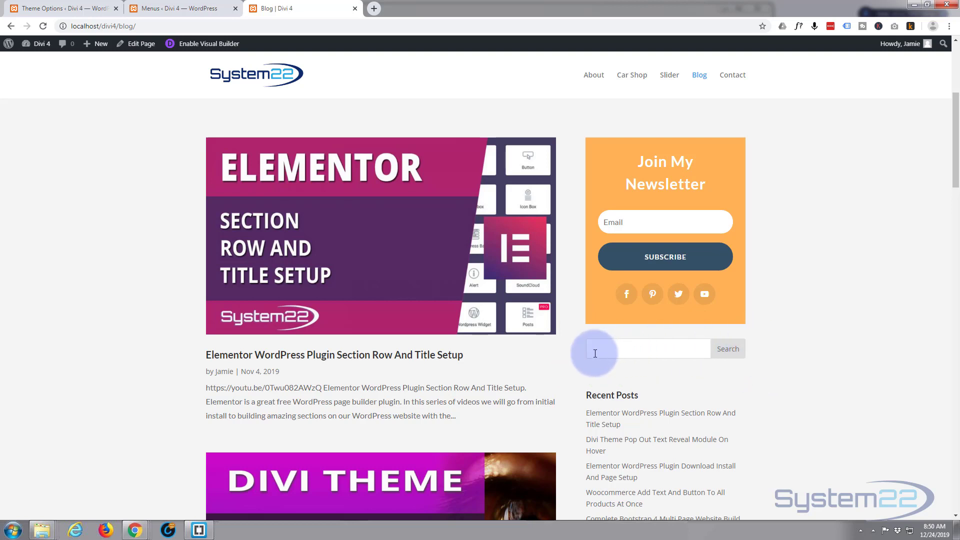
{"action": "right_click", "coordinate": [611, 348]}
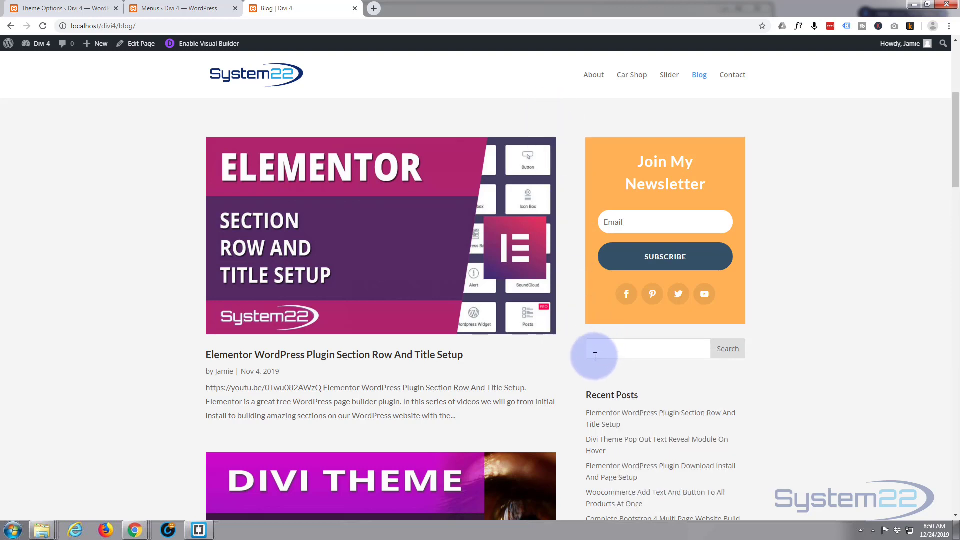
{"action": "right_click", "coordinate": [648, 348]}
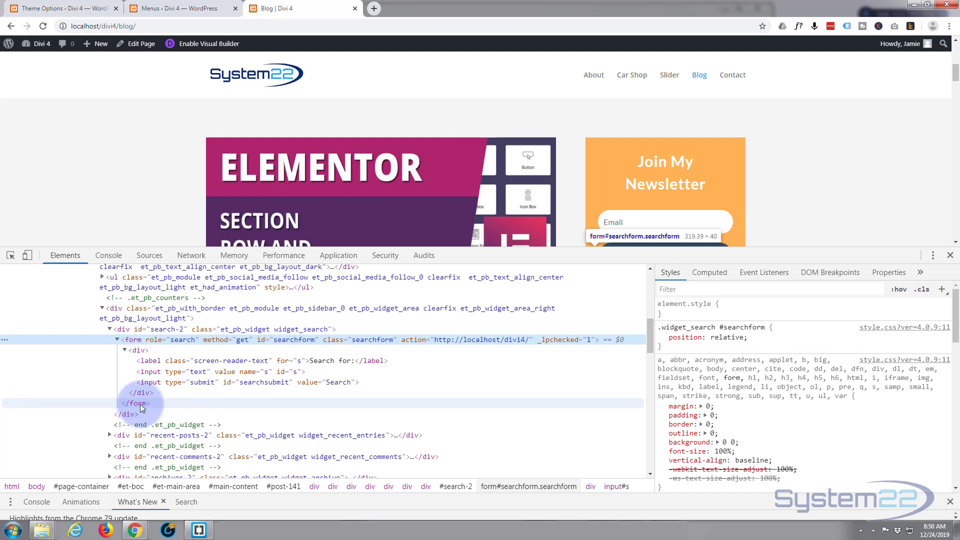
Select form#searchform in the Elements panel and edit it as HTML to copy its markup.
{"action": "left_click", "coordinate": [131, 339]}
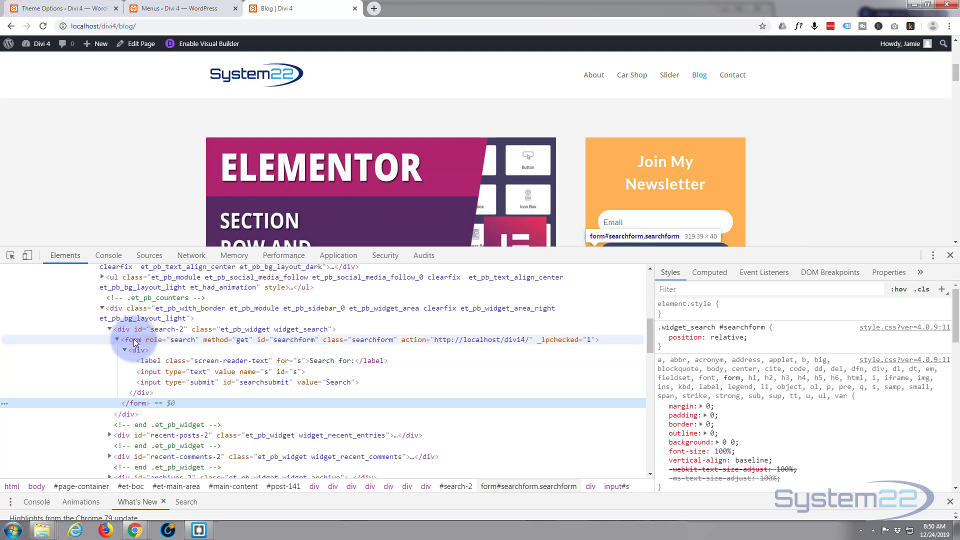
{"action": "left_click", "coordinate": [116, 340]}
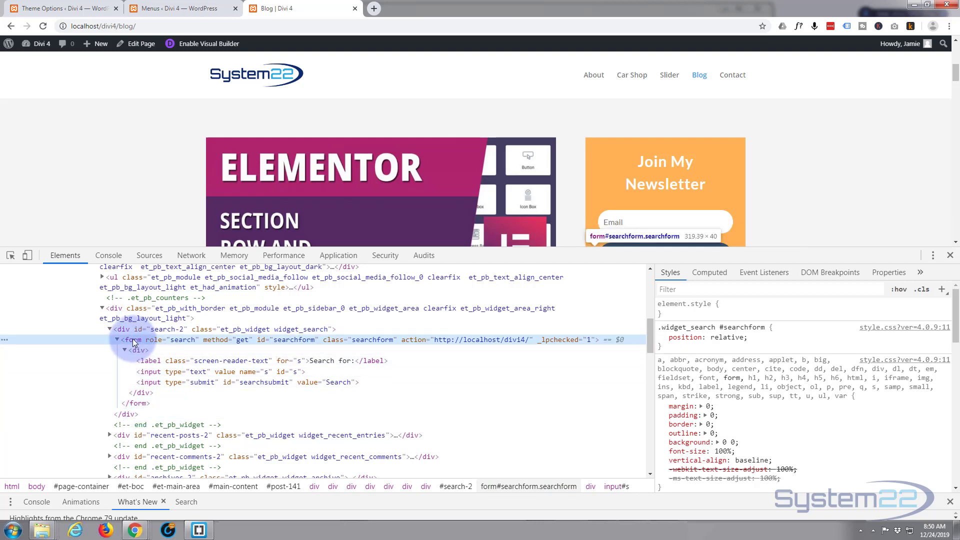
{"action": "right_click", "coordinate": [133, 340]}
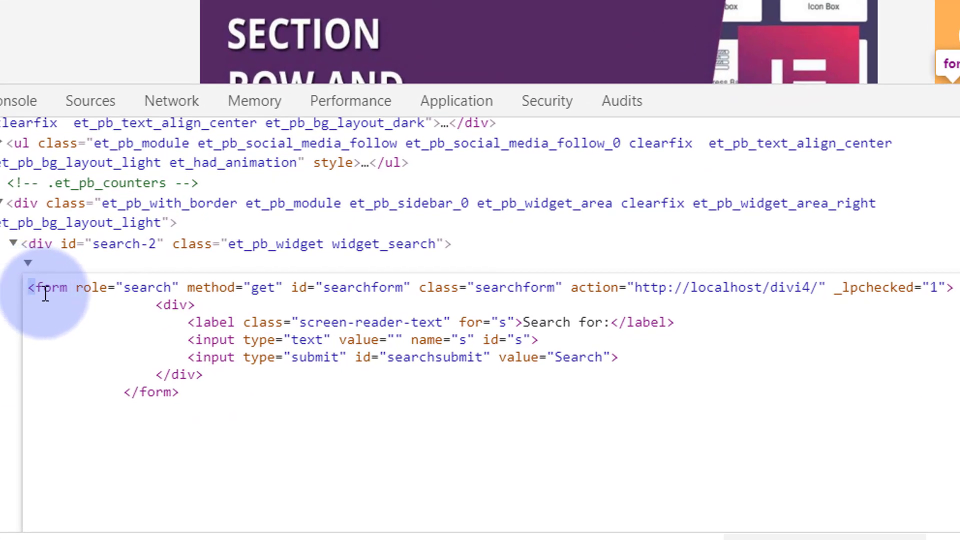
{"action": "left_click", "coordinate": [49, 287]}
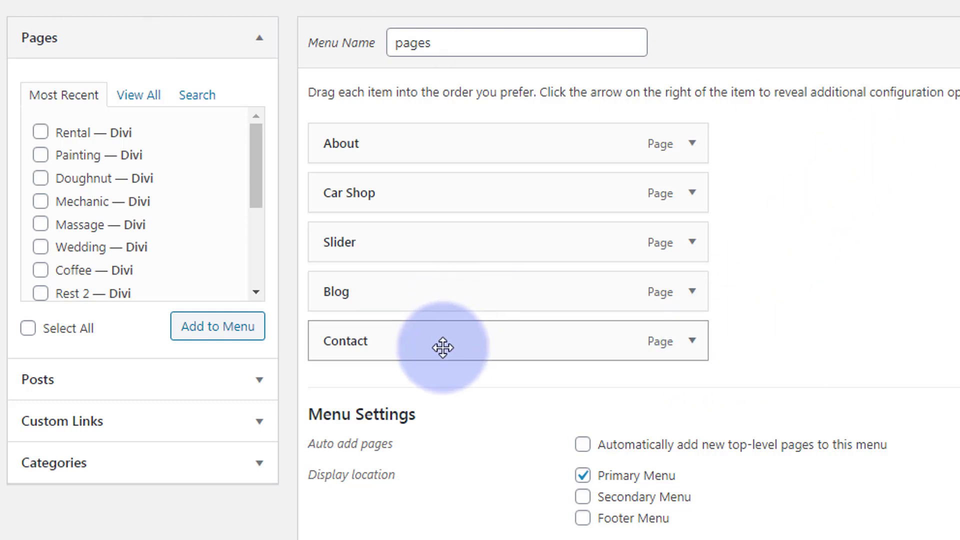
Fill a new Custom Link with URL # and the search-form HTML as link text.
{"action": "left_click_drag", "start_coordinate": [443, 347], "coordinate": [314, 280]}
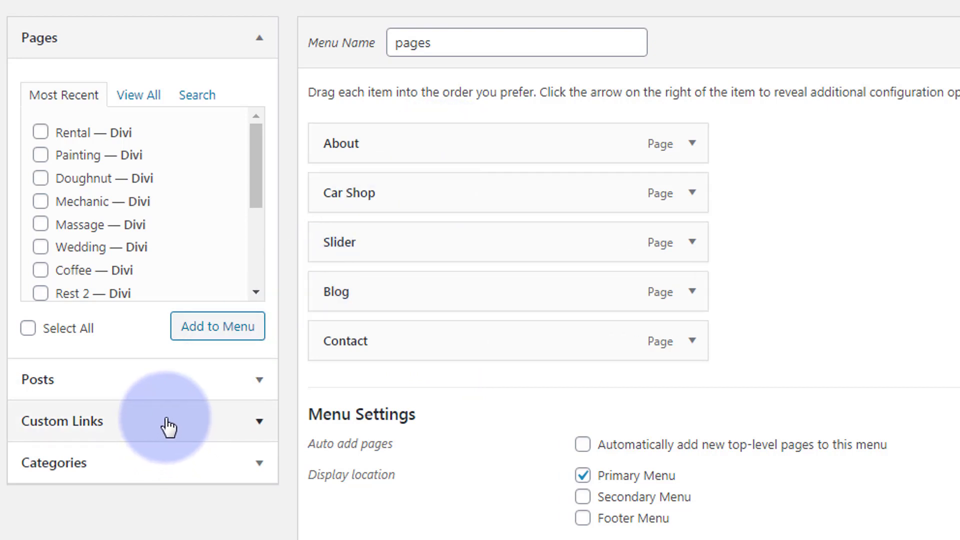
{"action": "mouse_move", "coordinate": [73, 428]}
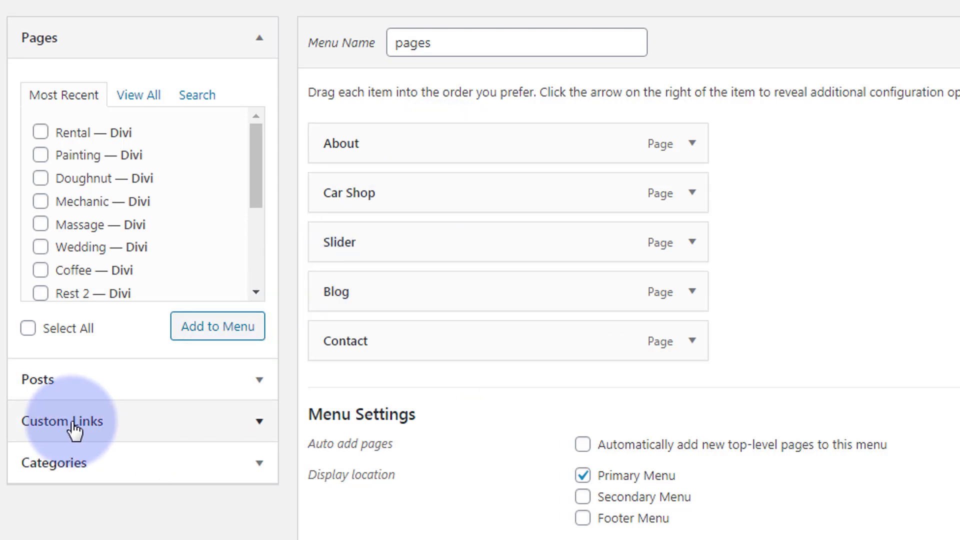
{"action": "left_click", "coordinate": [61, 421]}
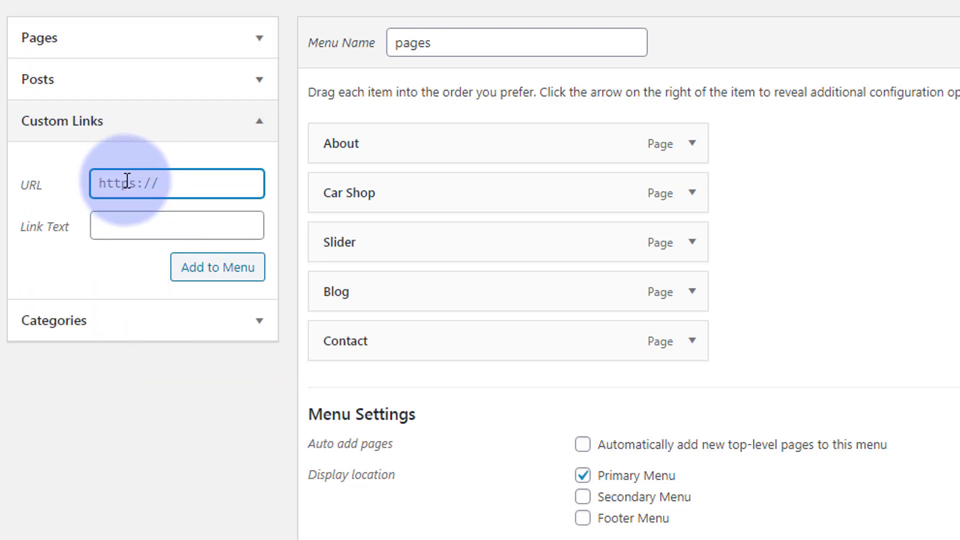
{"action": "type", "text": "#"}
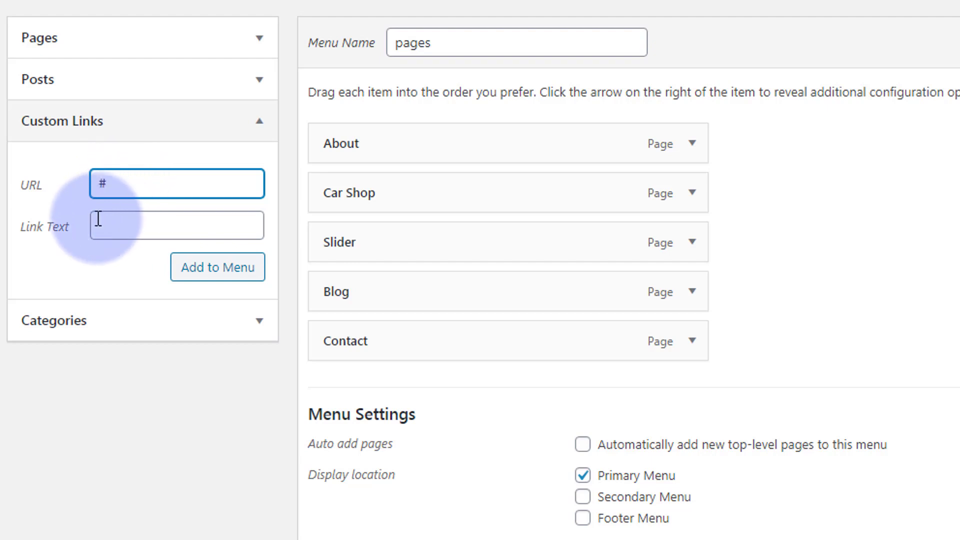
{"action": "left_click", "coordinate": [176, 225]}
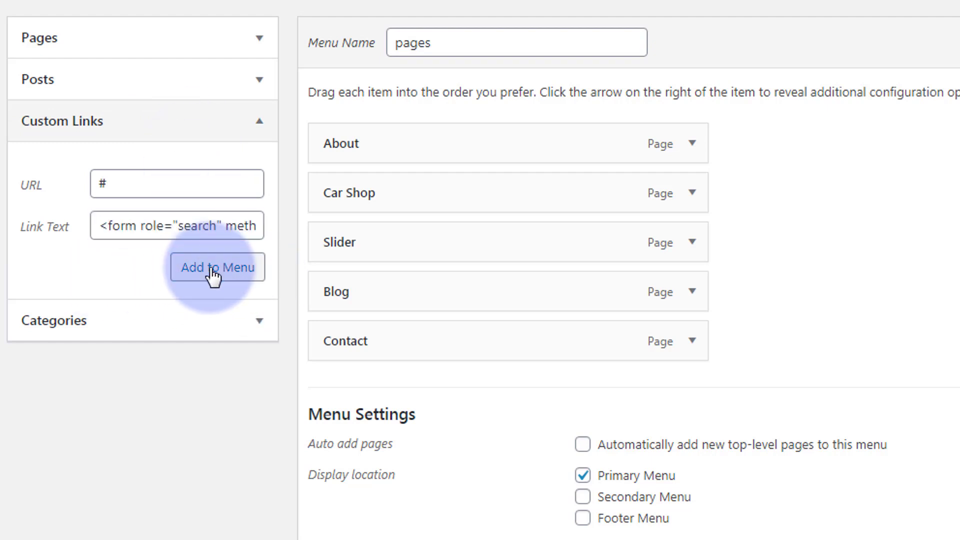
Add the search-form link to the menu and expand the new item's settings.
{"action": "left_click", "coordinate": [216, 266]}
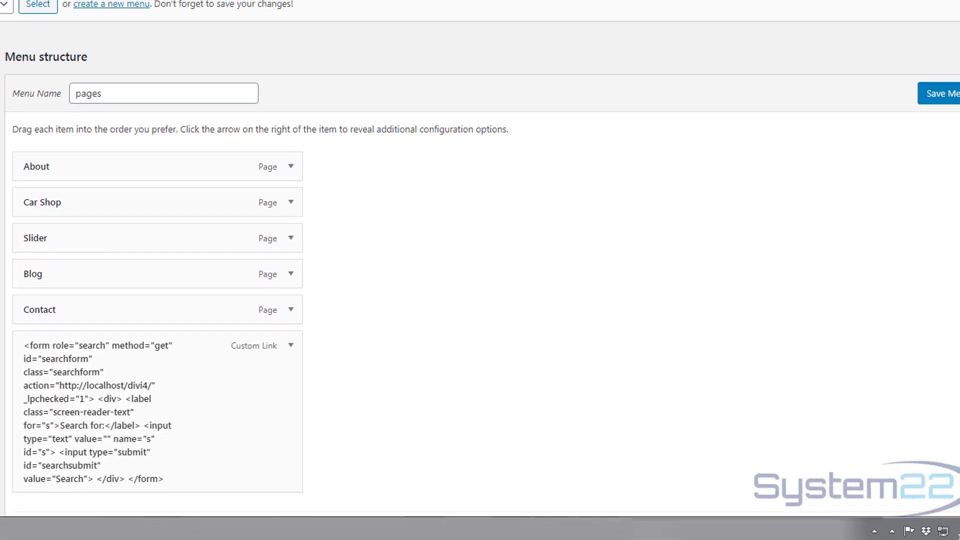
{"action": "scroll", "scroll_direction": "down", "scroll_amount": 3}
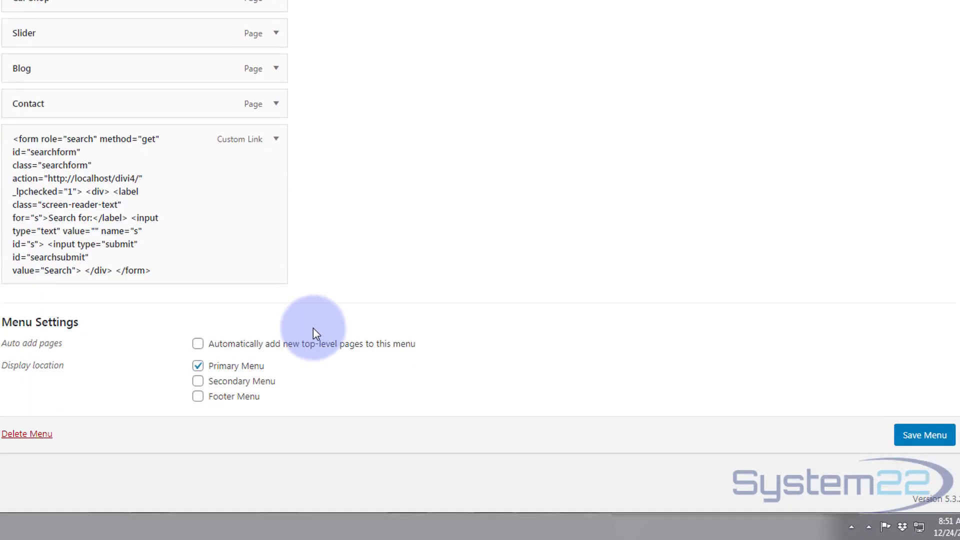
{"action": "mouse_move", "coordinate": [66, 168]}
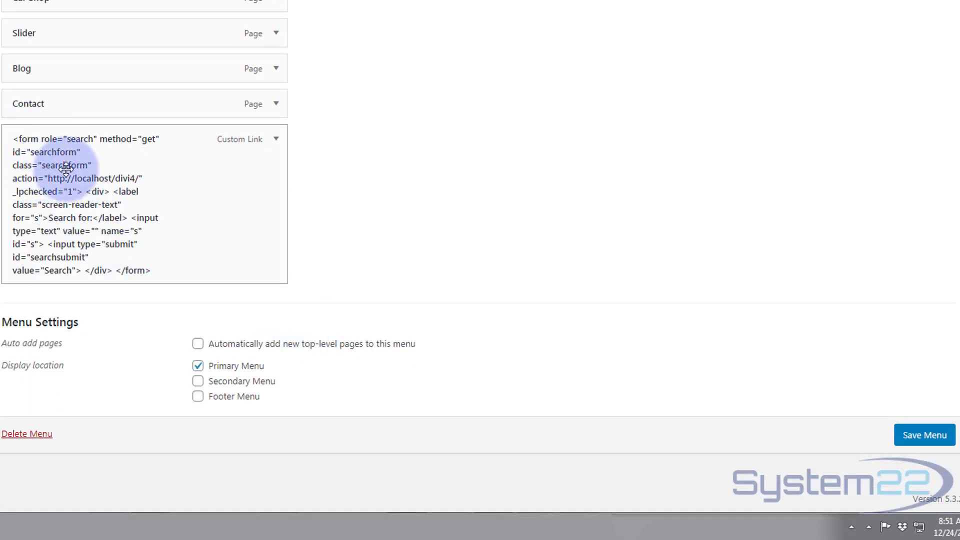
{"action": "mouse_move", "coordinate": [171, 282]}
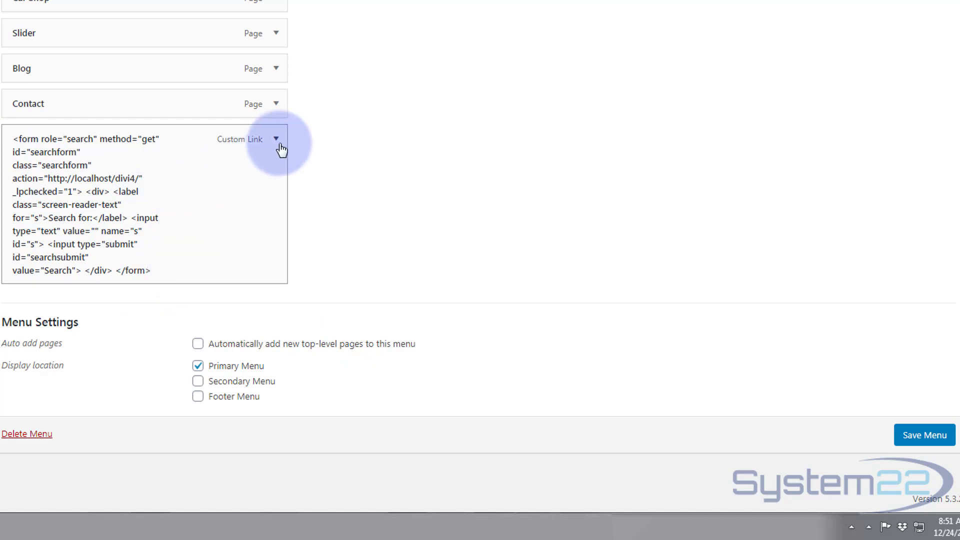
{"action": "left_click", "coordinate": [276, 140]}
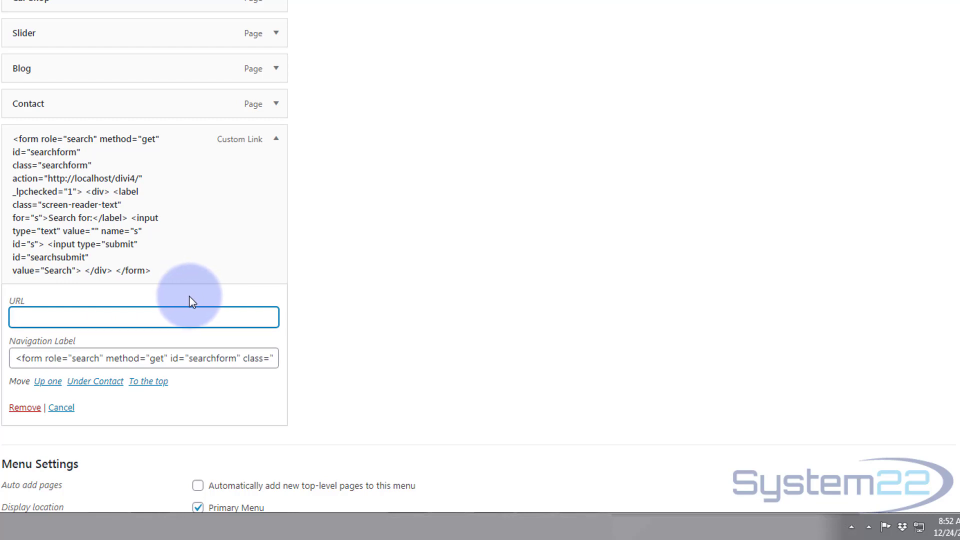
{"action": "mouse_move", "coordinate": [165, 293]}
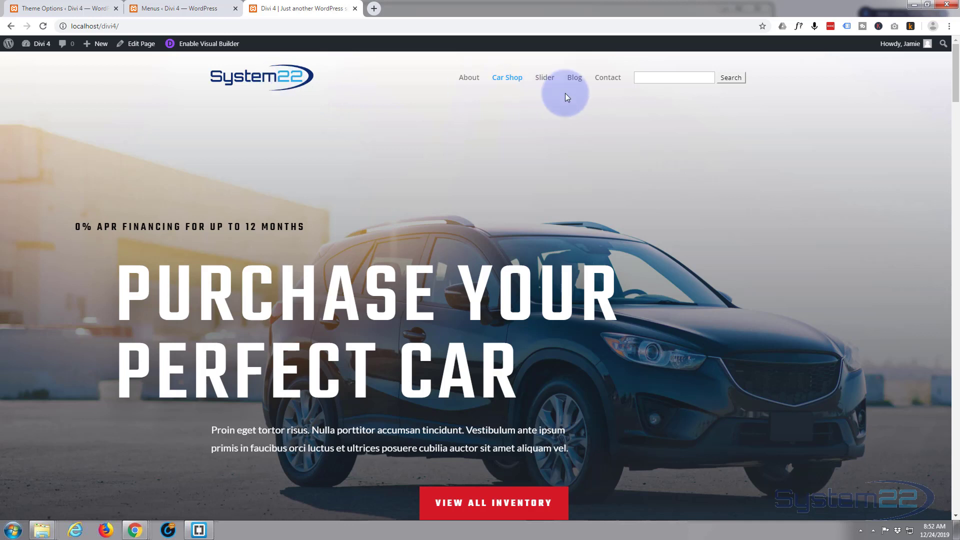
{"action": "mouse_move", "coordinate": [637, 177]}
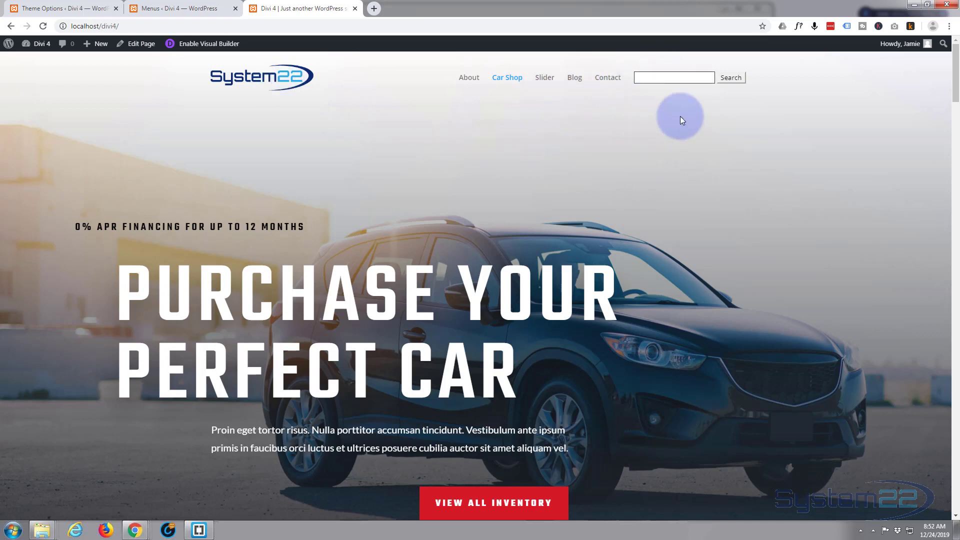
{"action": "mouse_move", "coordinate": [558, 77]}
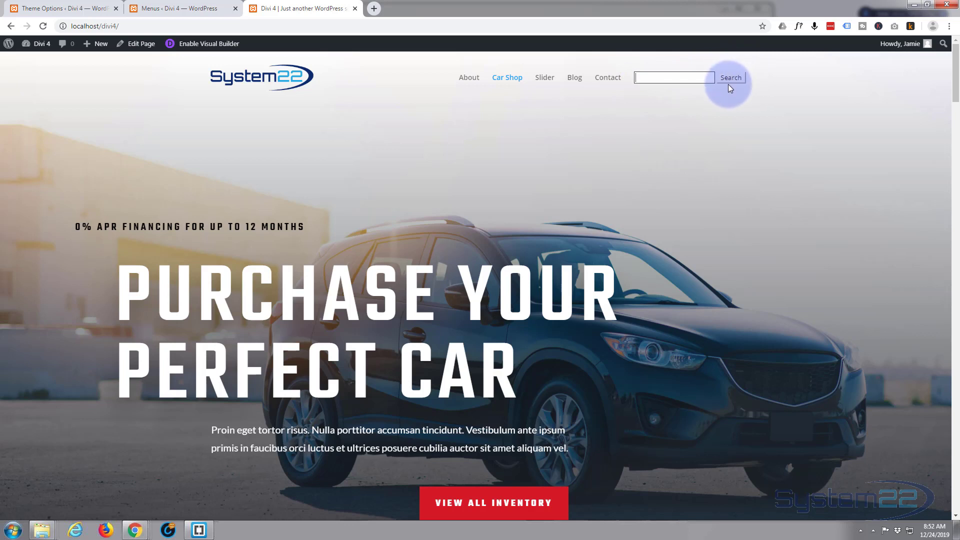
{"action": "mouse_move", "coordinate": [745, 130]}
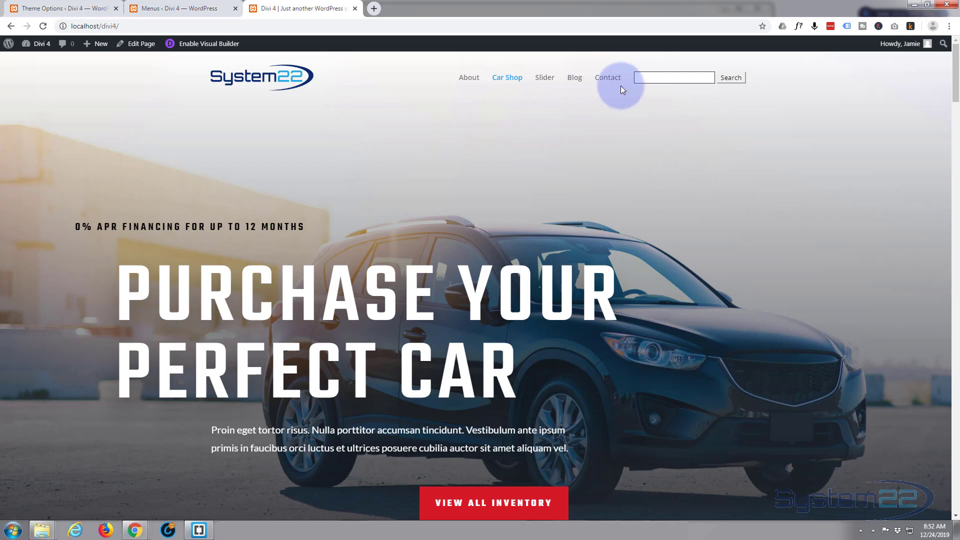
{"action": "mouse_move", "coordinate": [727, 92]}
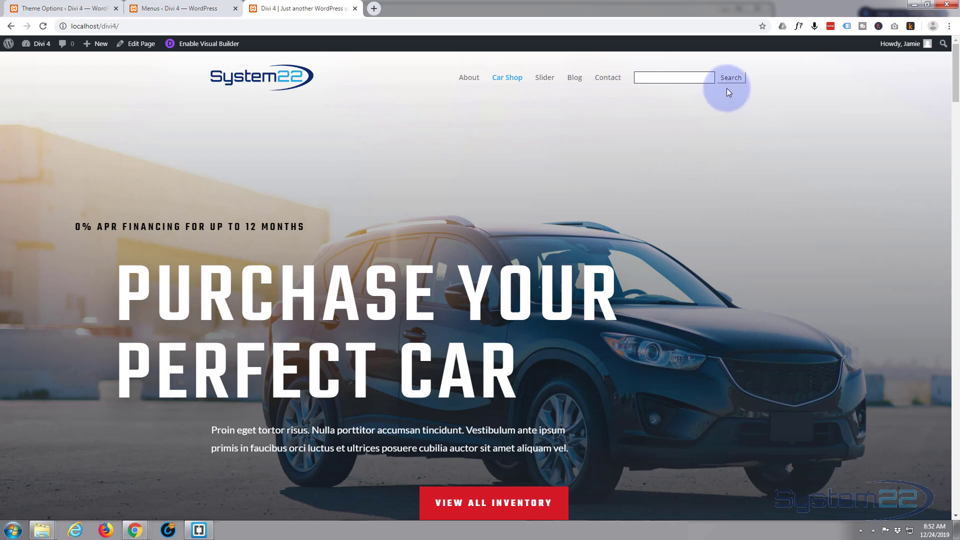
Bring up the context menu on the header's Search button.
{"action": "right_click", "coordinate": [728, 83]}
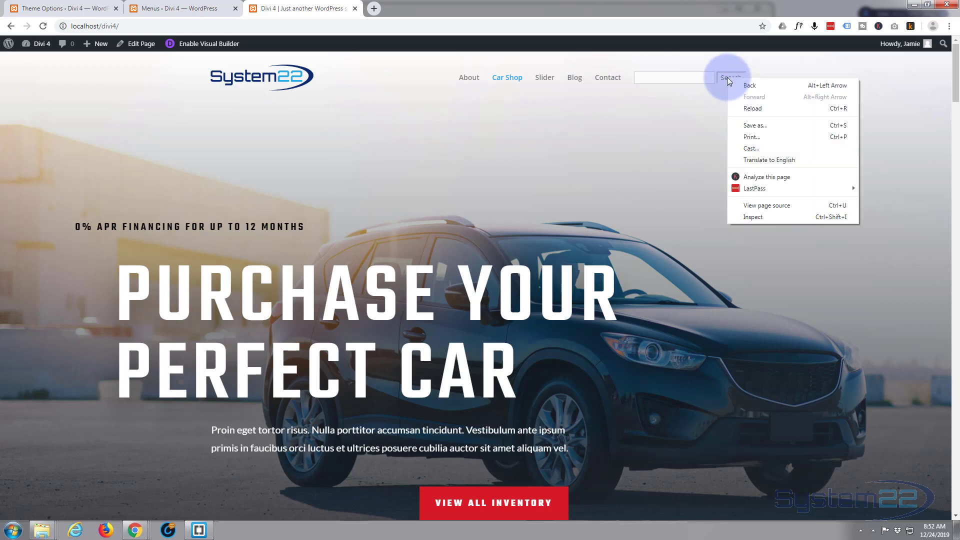
{"action": "mouse_move", "coordinate": [752, 216]}
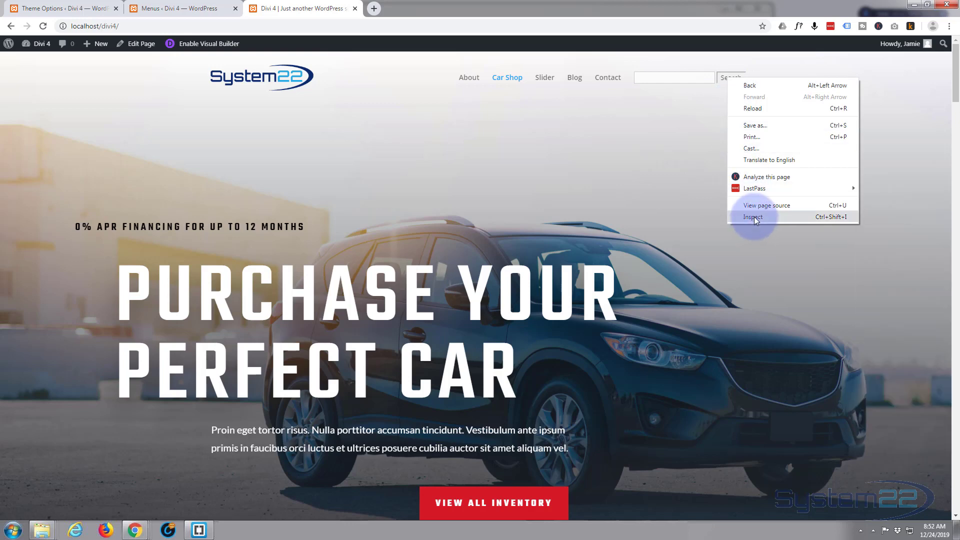
Inspect input#searchsubmit in DevTools.
{"action": "left_click", "coordinate": [751, 217]}
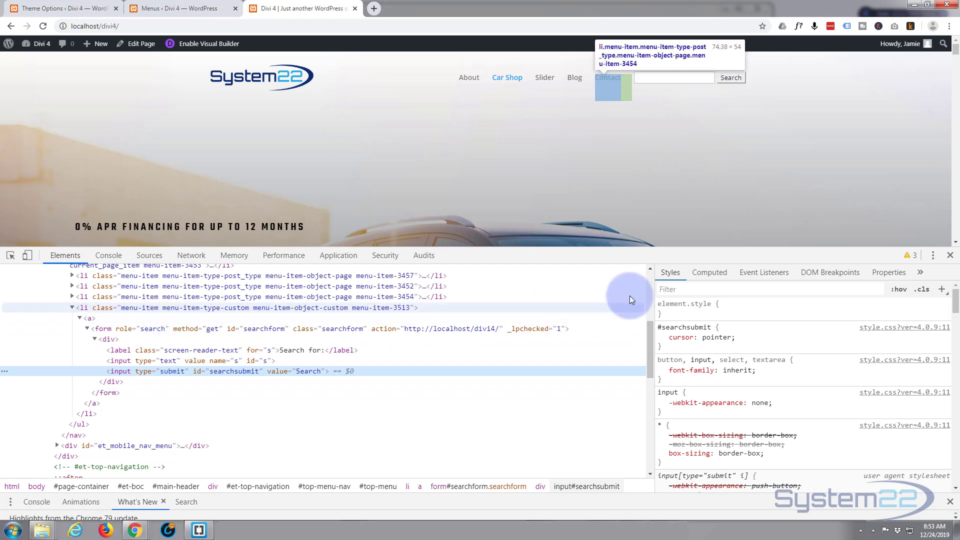
{"action": "mouse_move", "coordinate": [702, 323]}
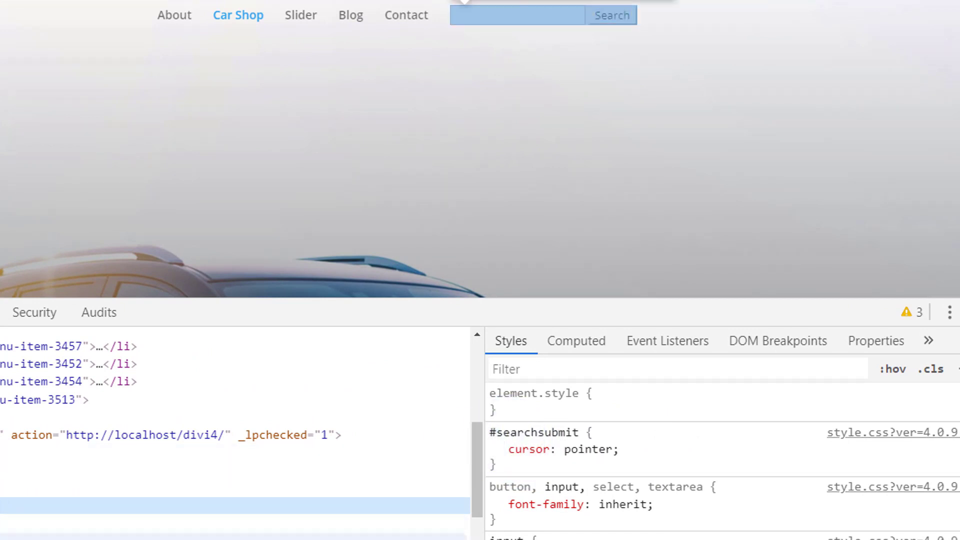
Add background: blue and padding: 10px to the #searchsubmit rule.
{"action": "left_click", "coordinate": [495, 448]}
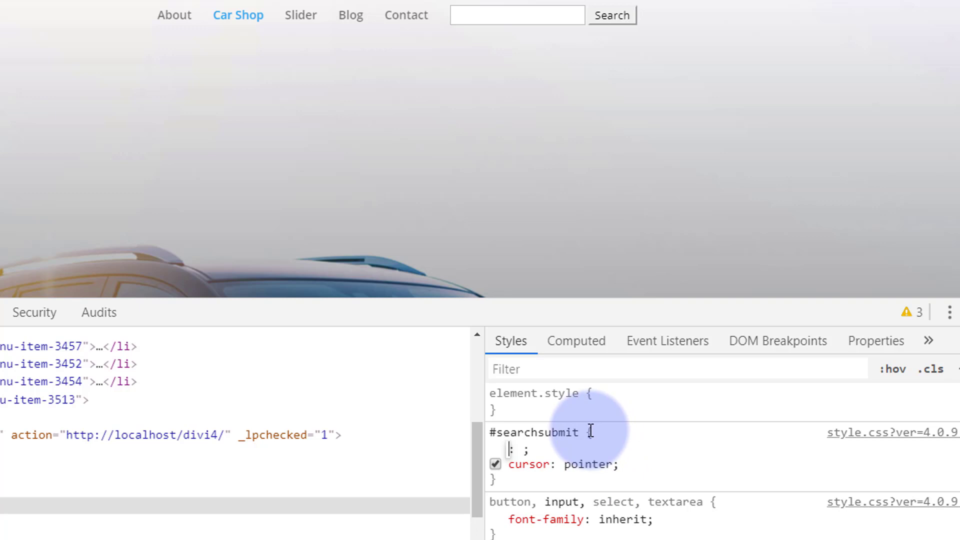
{"action": "type", "text": "background"}
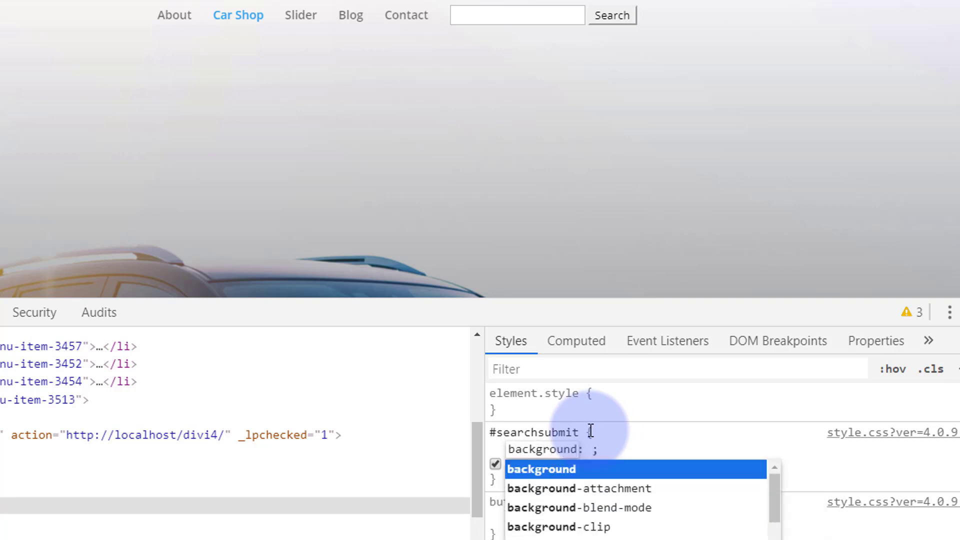
{"action": "type", "text": "blue"}
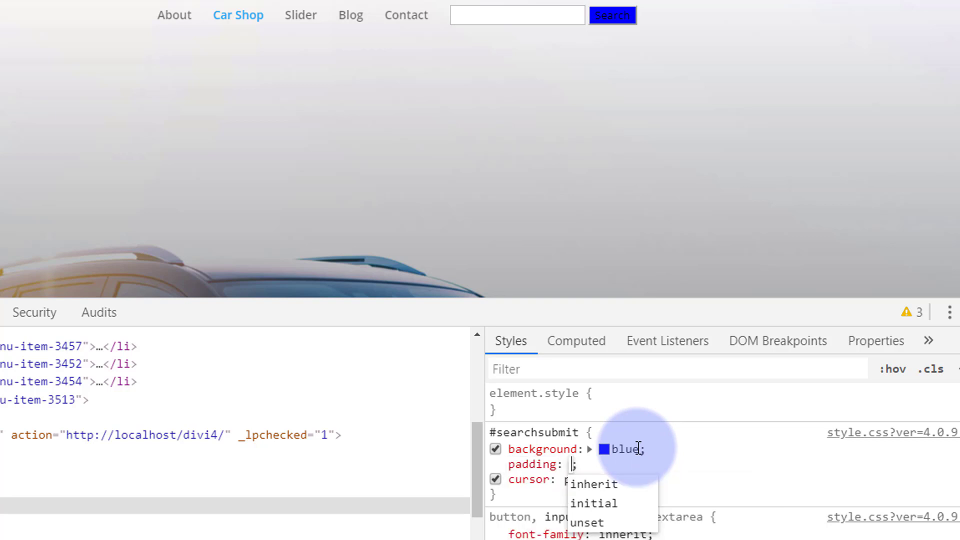
{"action": "type", "text": "10px"}
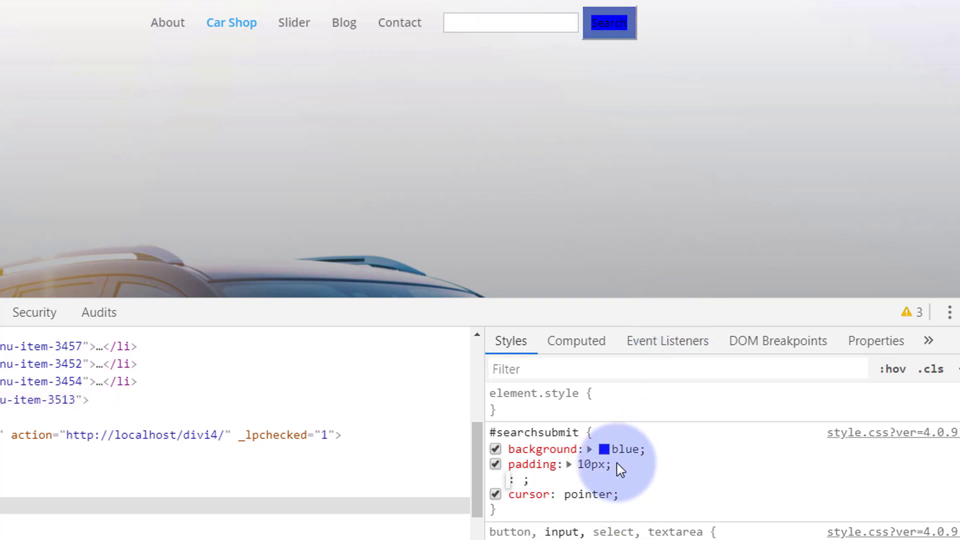
Add border-radius: 10px and color: #fff to the #searchsubmit rule in the Styles pane.
{"action": "type", "text": "border-radius: 10px;"}
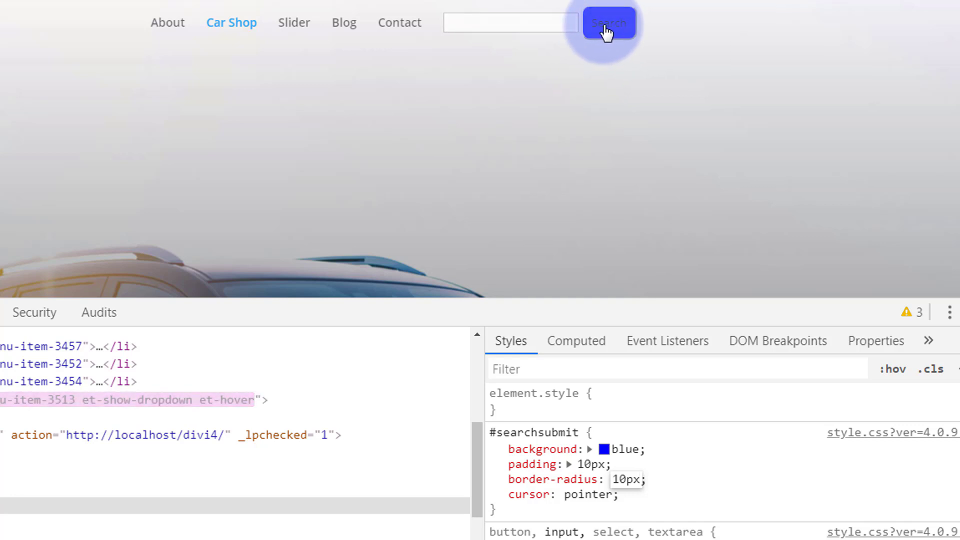
{"action": "mouse_move", "coordinate": [612, 225]}
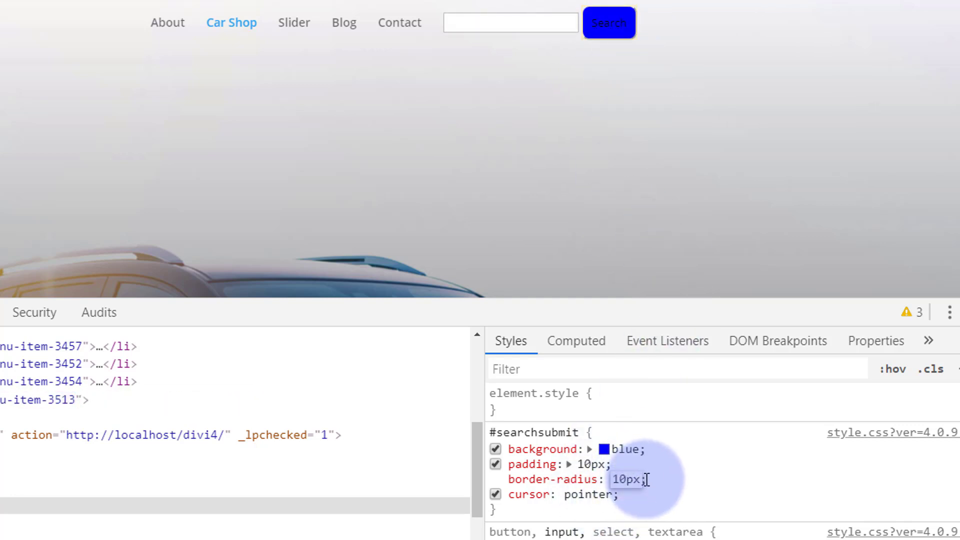
{"action": "left_click", "coordinate": [646, 479]}
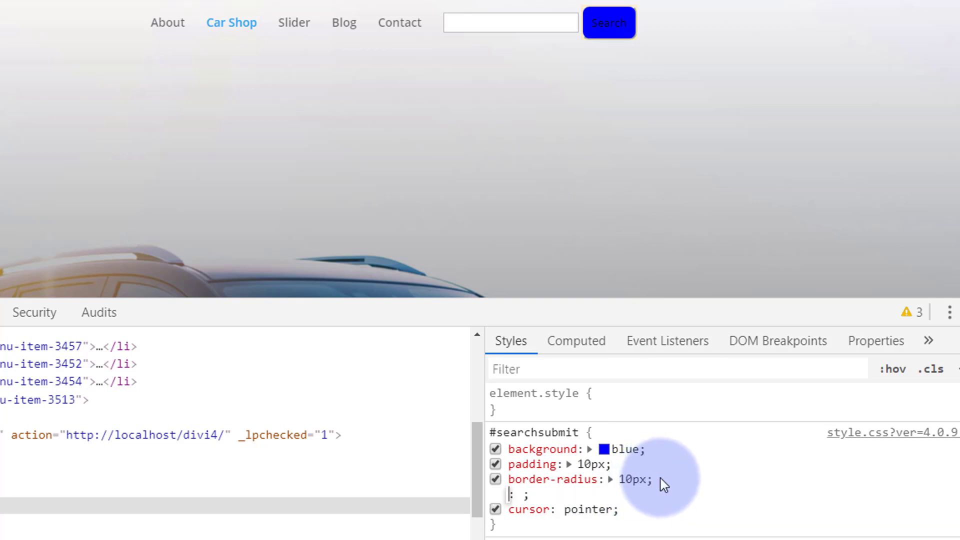
{"action": "type", "text": "color"}
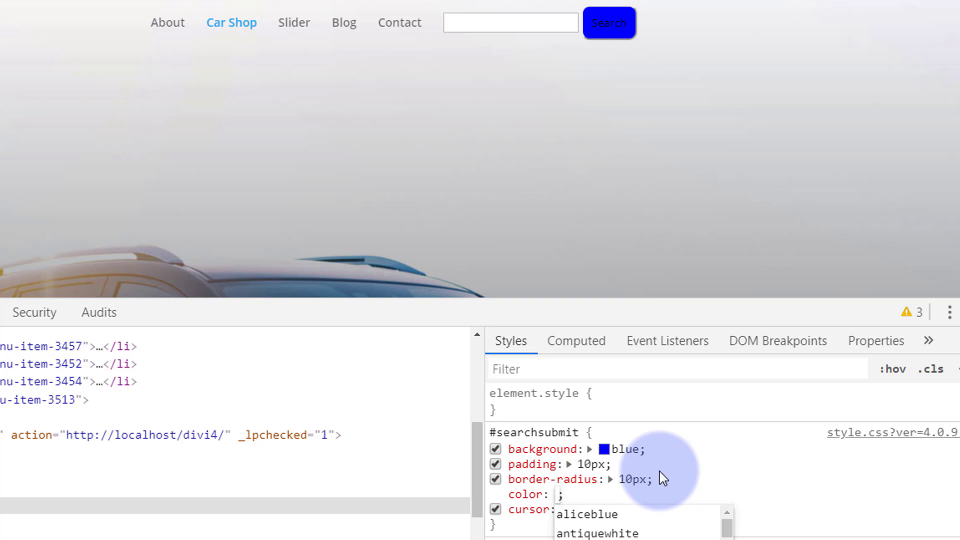
{"action": "type", "text": "#fff"}
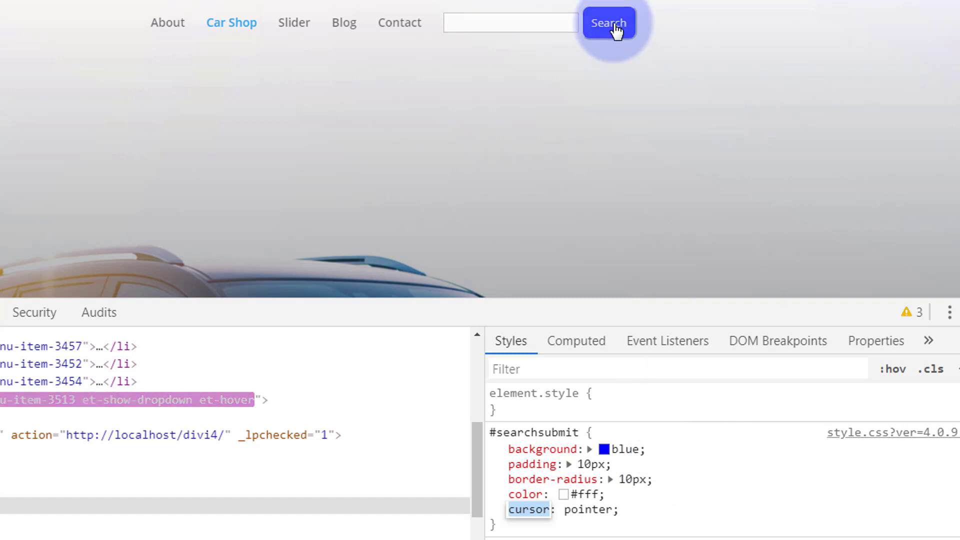
{"action": "mouse_move", "coordinate": [781, 91]}
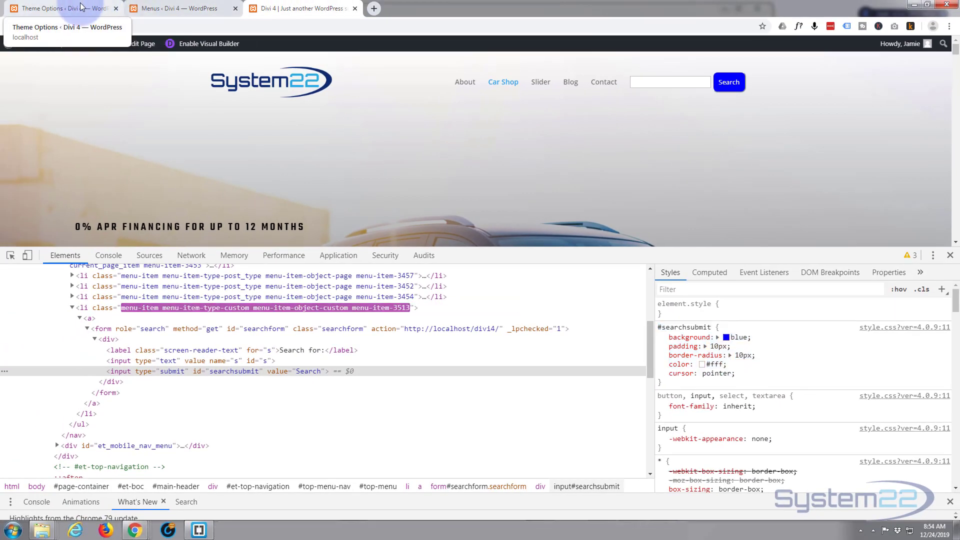
Save the #searchsubmit button styles in Divi Theme Options Custom CSS and return to the homepage.
{"action": "left_click", "coordinate": [58, 8]}
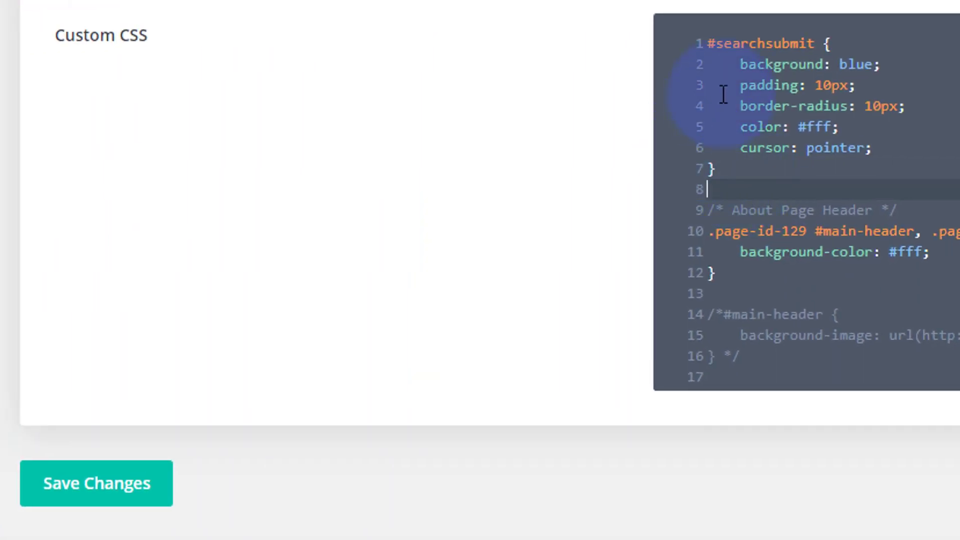
{"action": "left_click", "coordinate": [96, 483]}
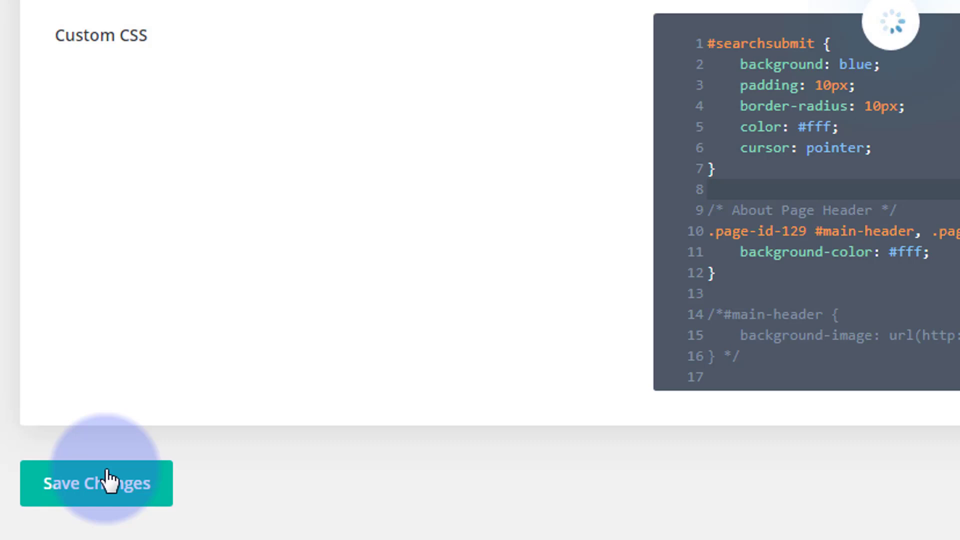
{"action": "left_click", "coordinate": [96, 483]}
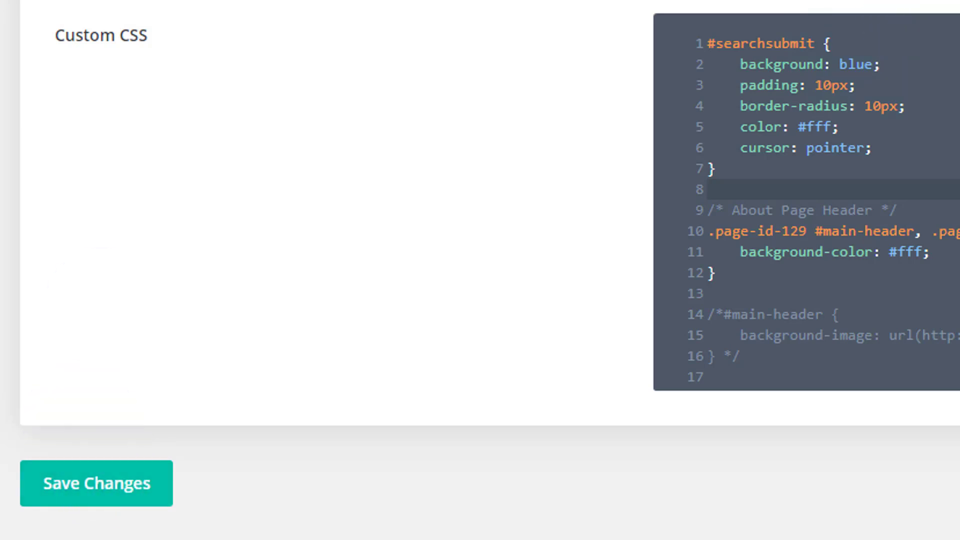
{"action": "left_click", "coordinate": [300, 4]}
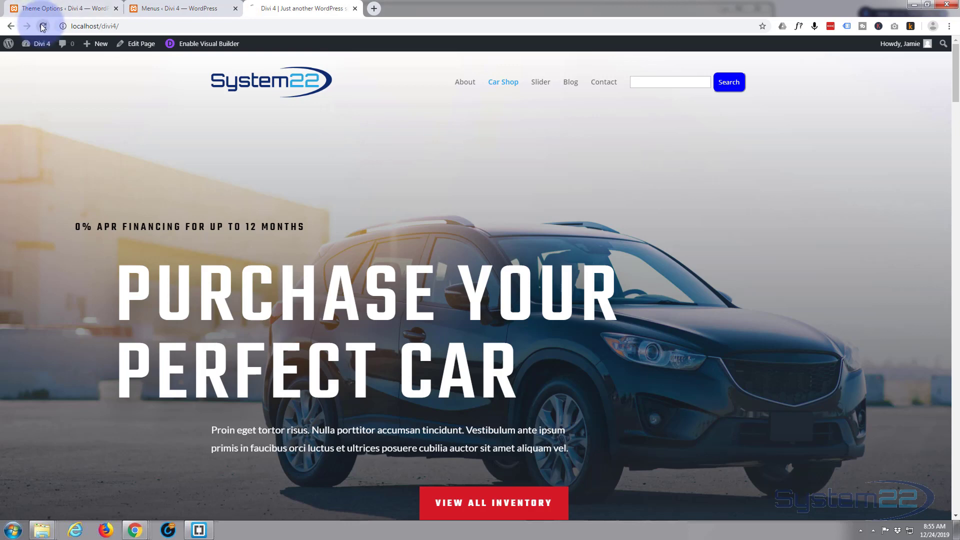
Reload the homepage to pick up the styles and open the Blog page in a separate tab.
{"action": "left_click", "coordinate": [42, 26]}
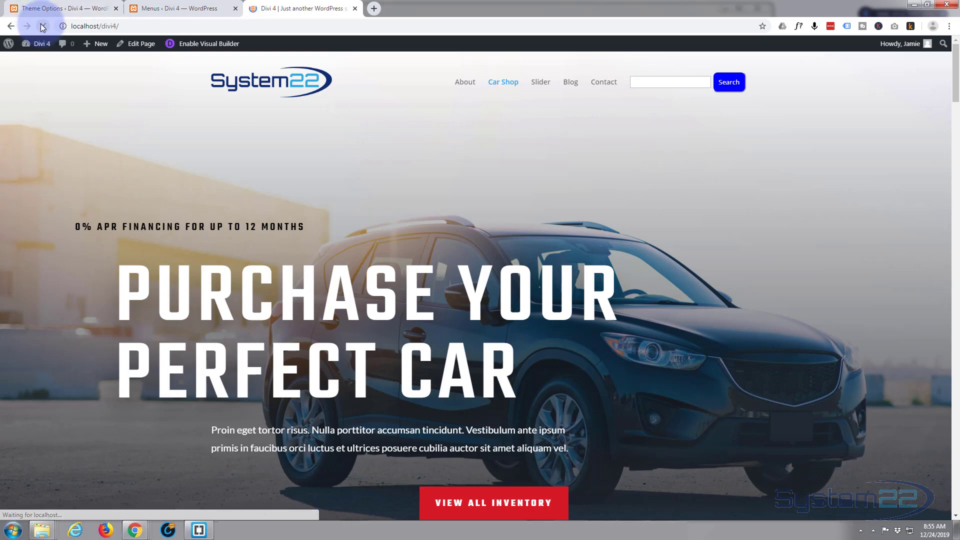
{"action": "left_click", "coordinate": [42, 26]}
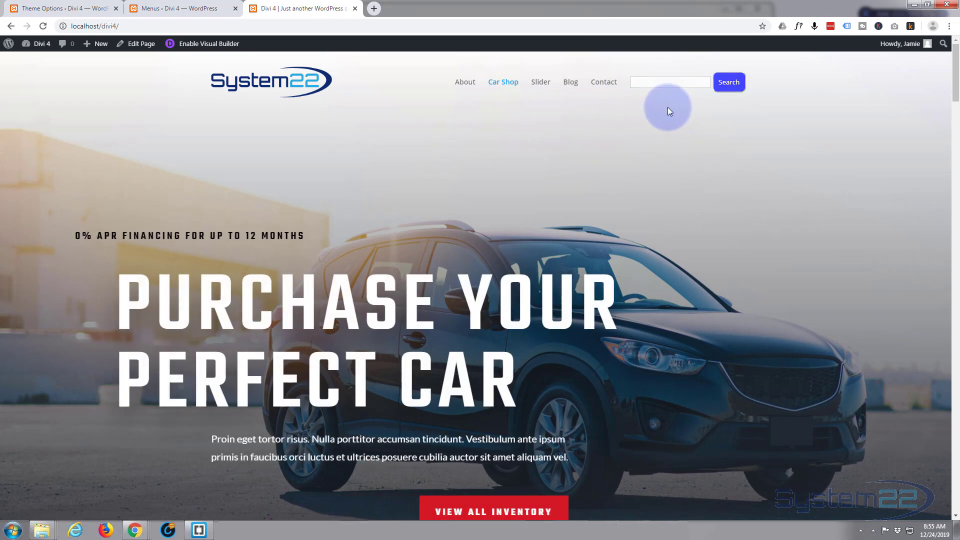
{"action": "mouse_move", "coordinate": [568, 81]}
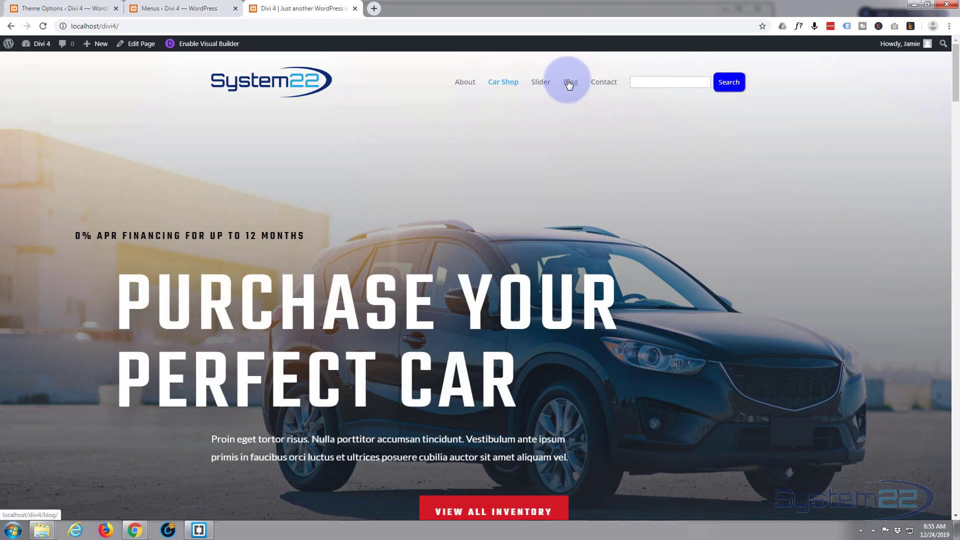
{"action": "mouse_move", "coordinate": [591, 84]}
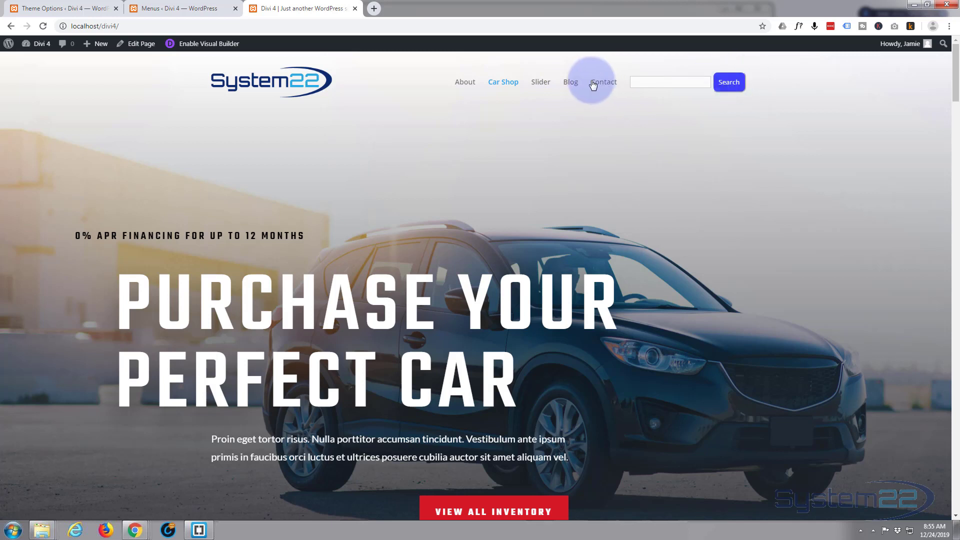
{"action": "left_click", "coordinate": [569, 82]}
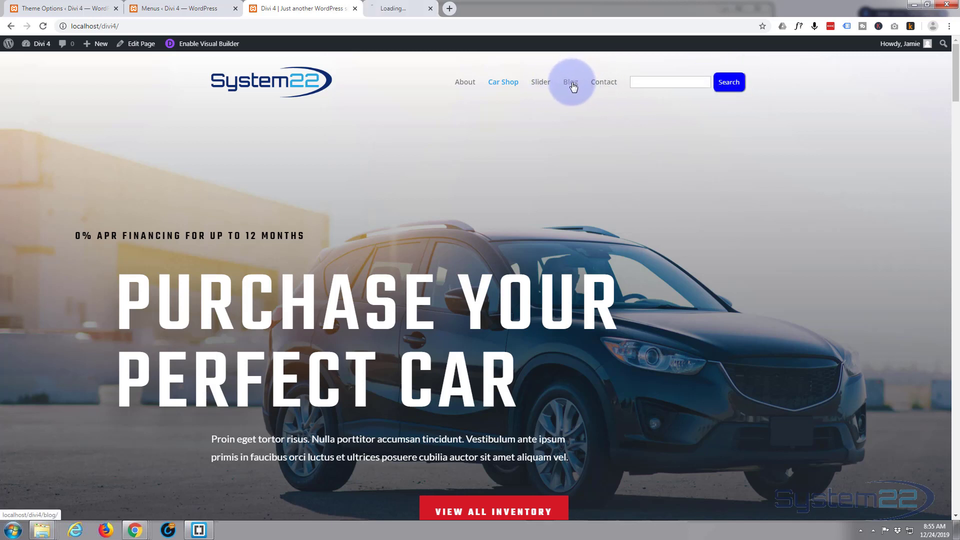
{"action": "left_click", "coordinate": [568, 81]}
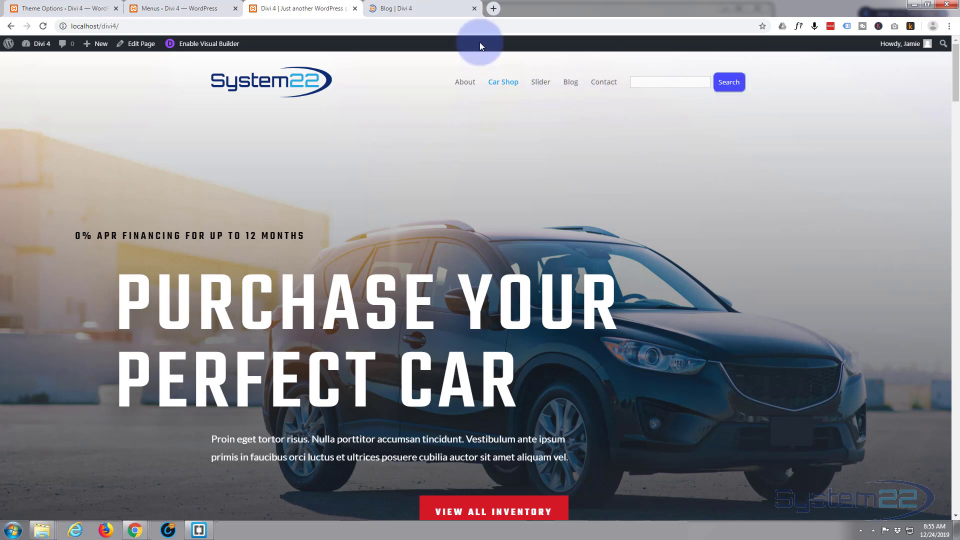
Check the Theme Options CSS, then view the Blog page's header and sidebar Search buttons.
{"action": "left_click", "coordinate": [59, 8]}
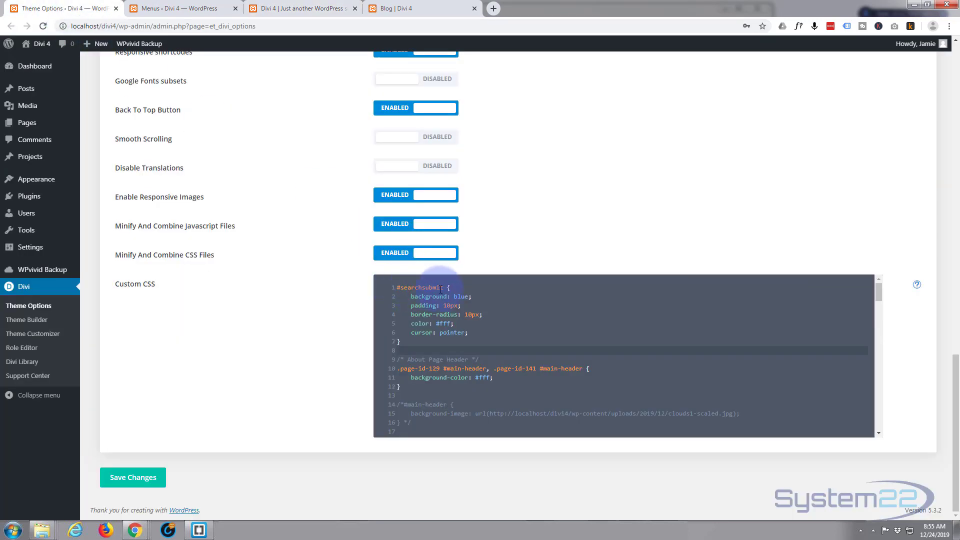
{"action": "left_click", "coordinate": [404, 8]}
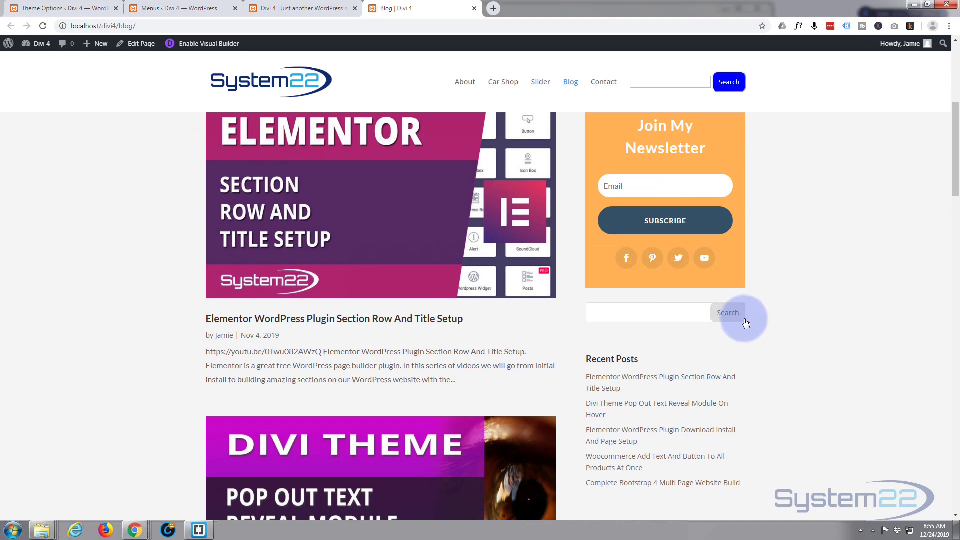
{"action": "mouse_move", "coordinate": [558, 281]}
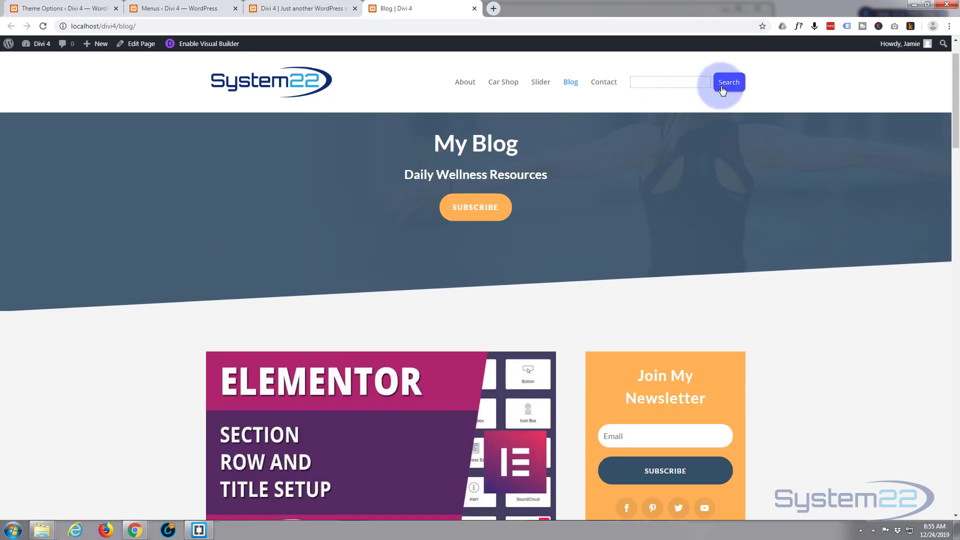
{"action": "scroll", "scroll_direction": "down", "scroll_amount": 3}
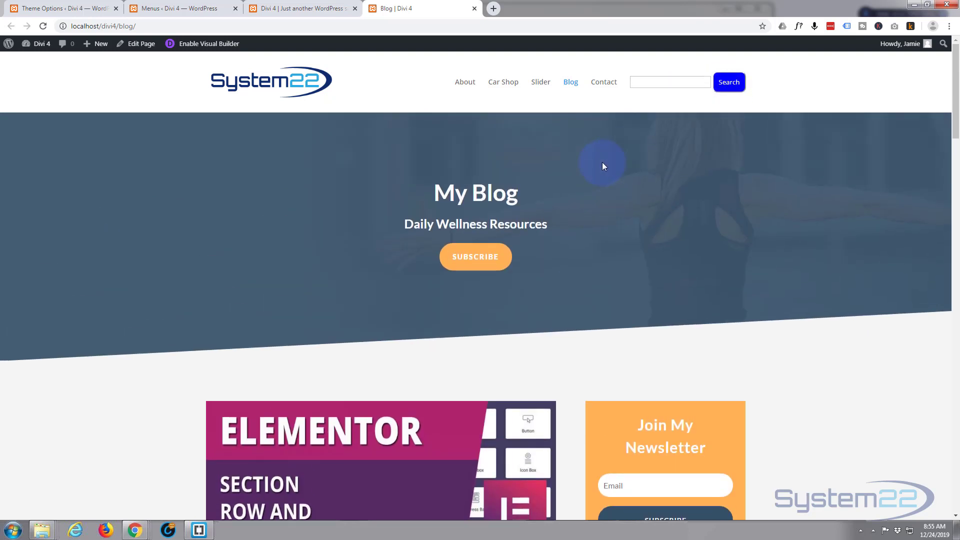
{"action": "mouse_move", "coordinate": [604, 165]}
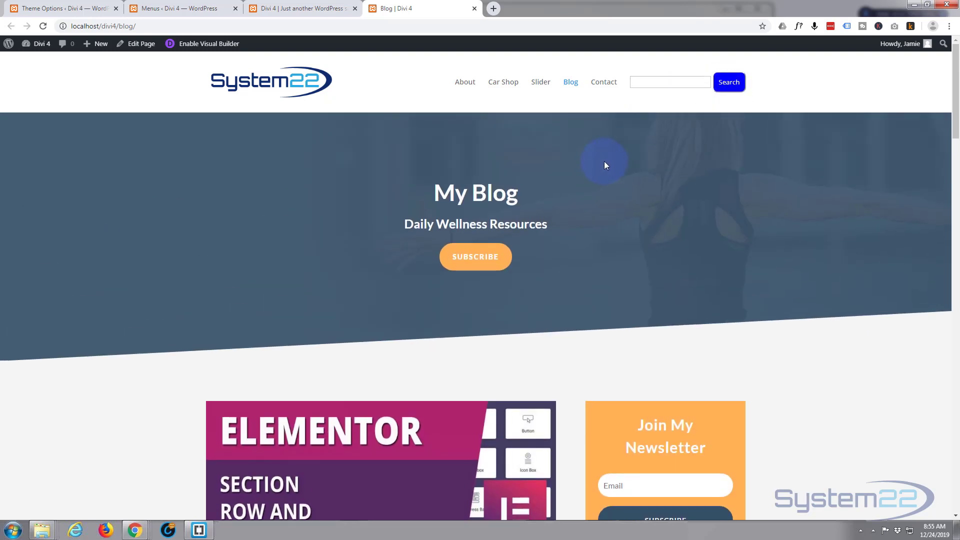
{"action": "mouse_move", "coordinate": [753, 92]}
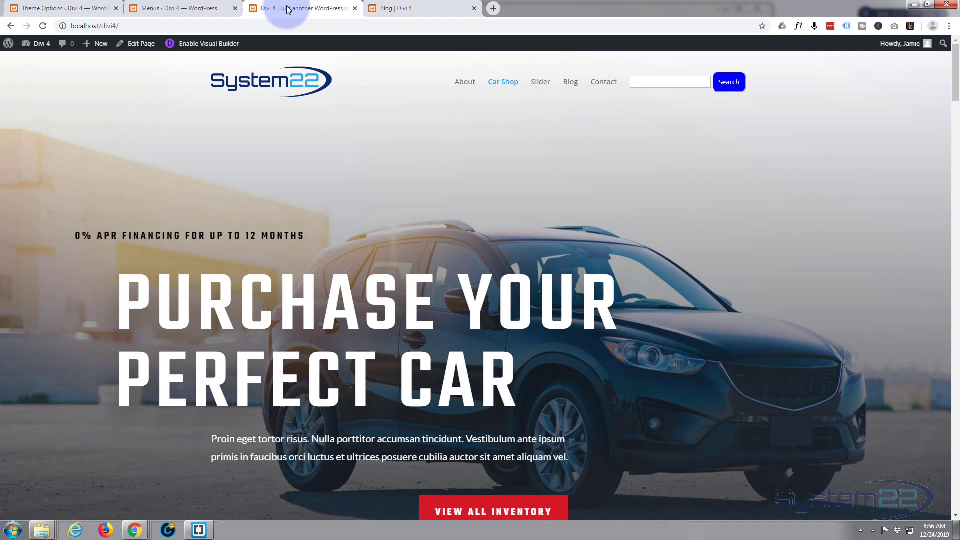
Inspect the header Search button's markup to find its parent li class menu-item-3513.
{"action": "right_click", "coordinate": [728, 81]}
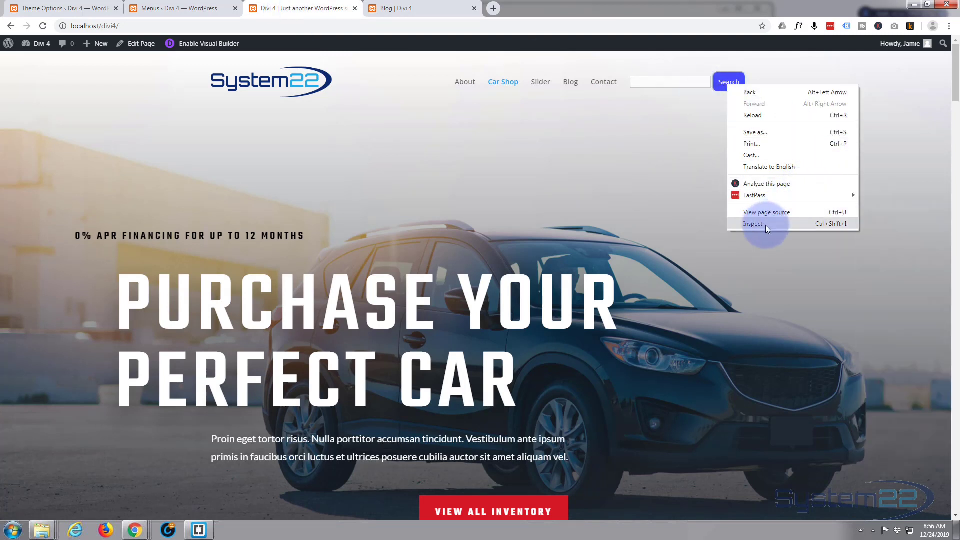
{"action": "left_click", "coordinate": [752, 223]}
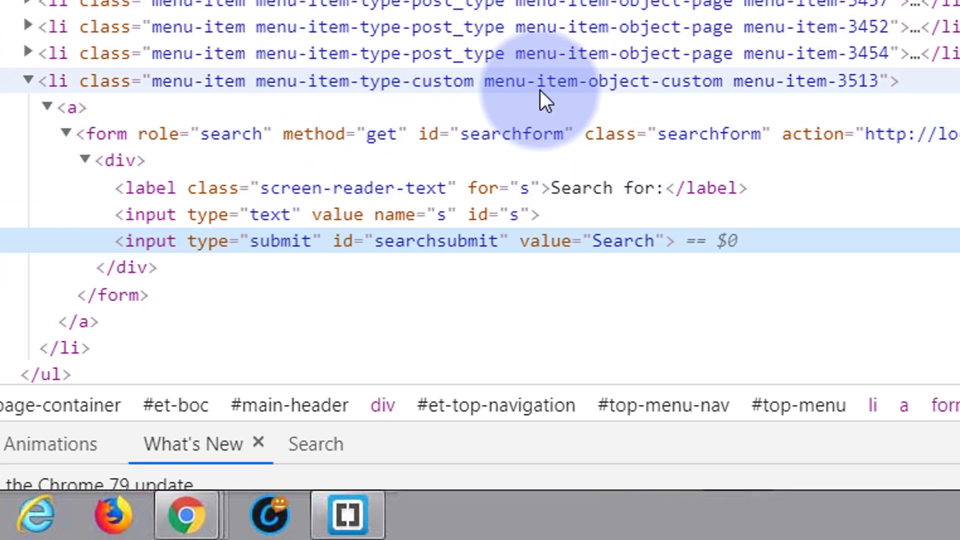
{"action": "mouse_move", "coordinate": [882, 92]}
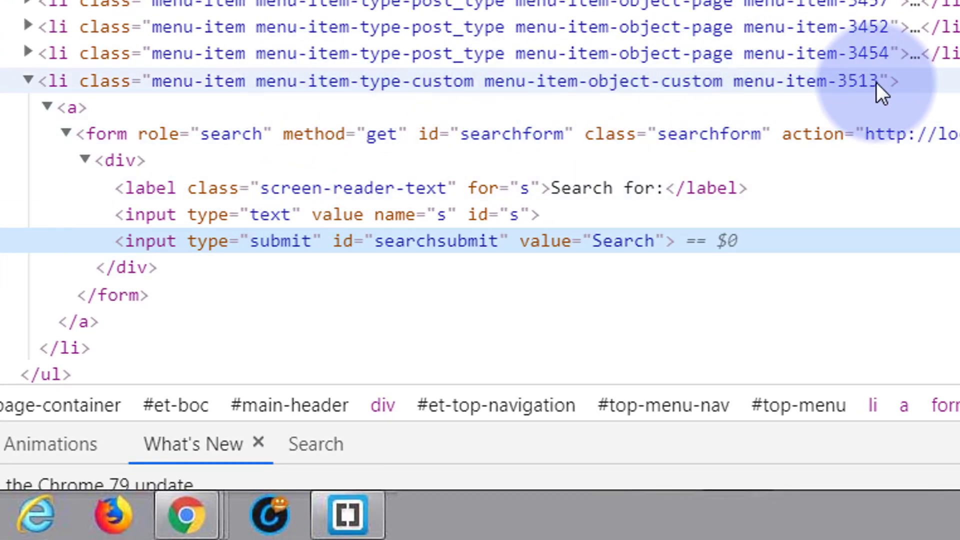
{"action": "mouse_move", "coordinate": [773, 92]}
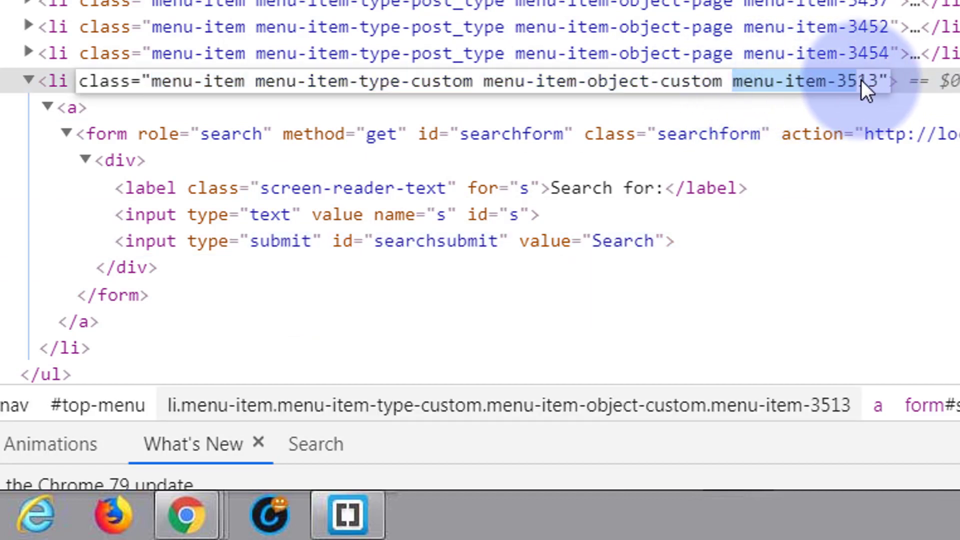
{"action": "mouse_move", "coordinate": [893, 101]}
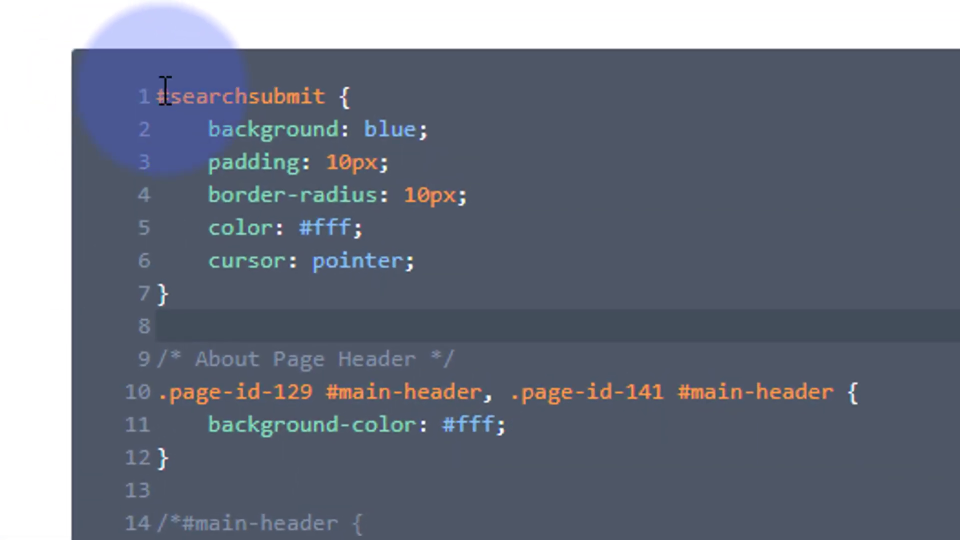
Prefix the #searchsubmit rule with .menu-item-3513 in Divi Custom CSS and save it.
{"action": "type", "text": "menu-item-3513"}
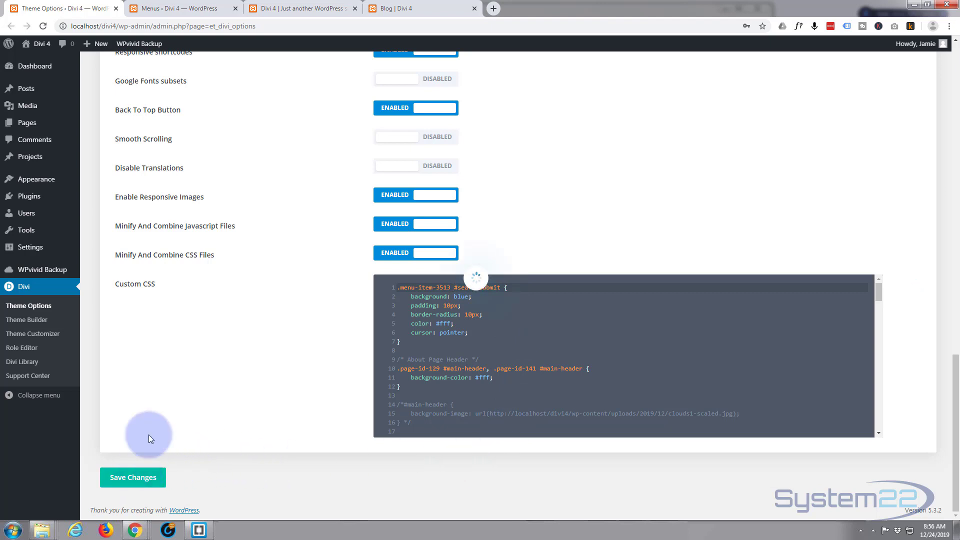
{"action": "mouse_move", "coordinate": [182, 8]}
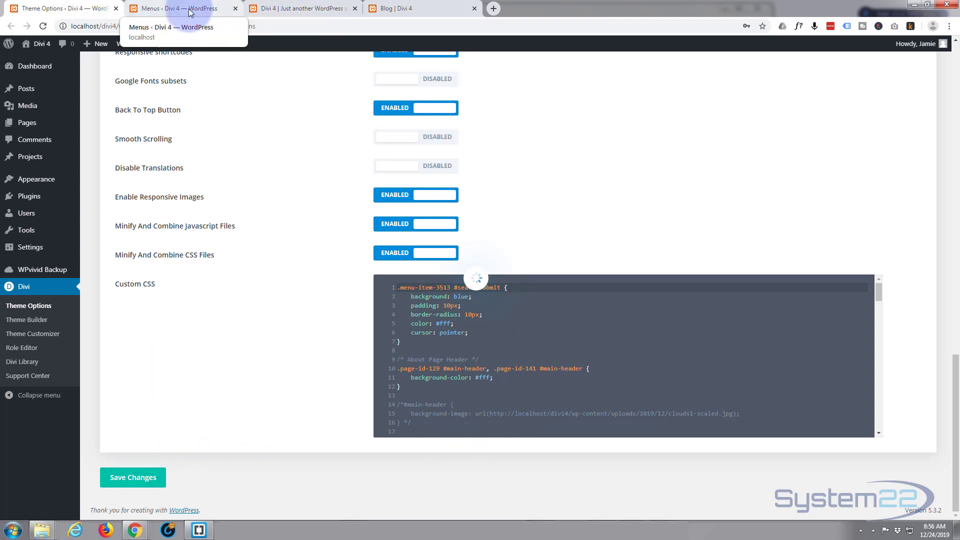
{"action": "left_click", "coordinate": [300, 8]}
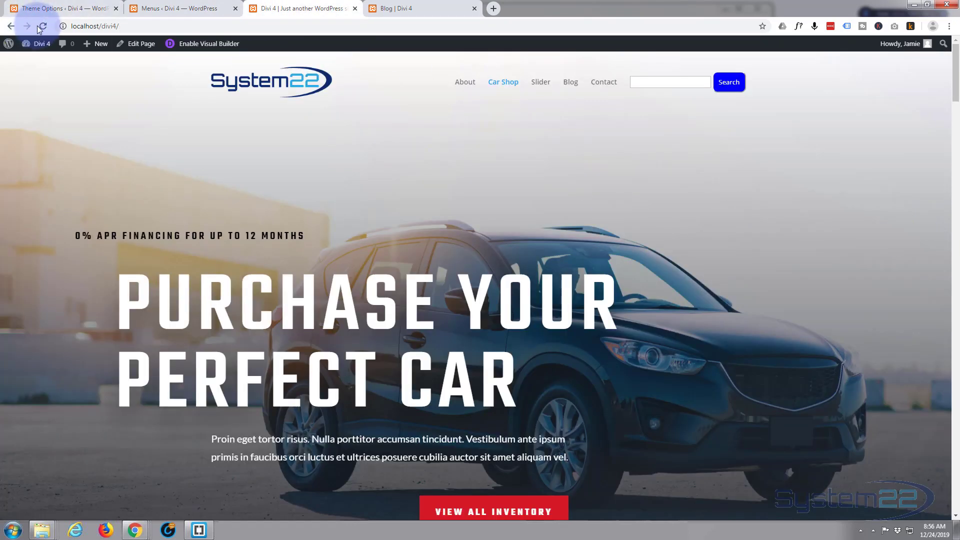
Reload the homepage and Blog page, confirming the header Search is blue while the sidebar Search stays grey.
{"action": "left_click", "coordinate": [41, 26]}
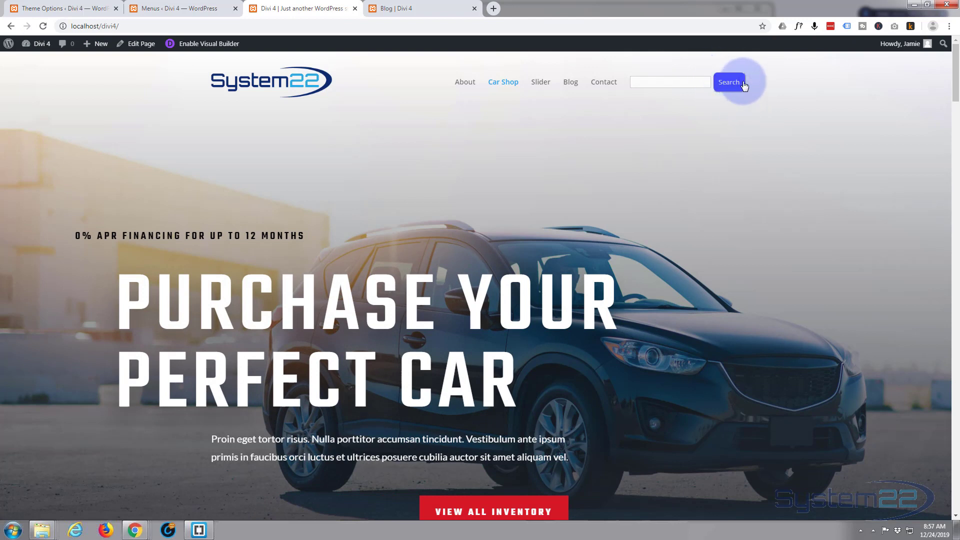
{"action": "mouse_move", "coordinate": [656, 98]}
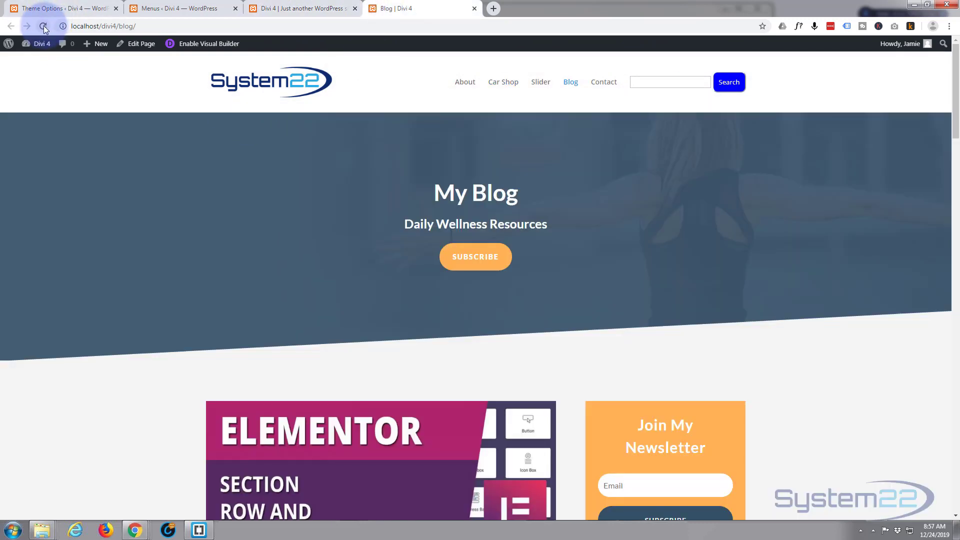
{"action": "left_click", "coordinate": [43, 26]}
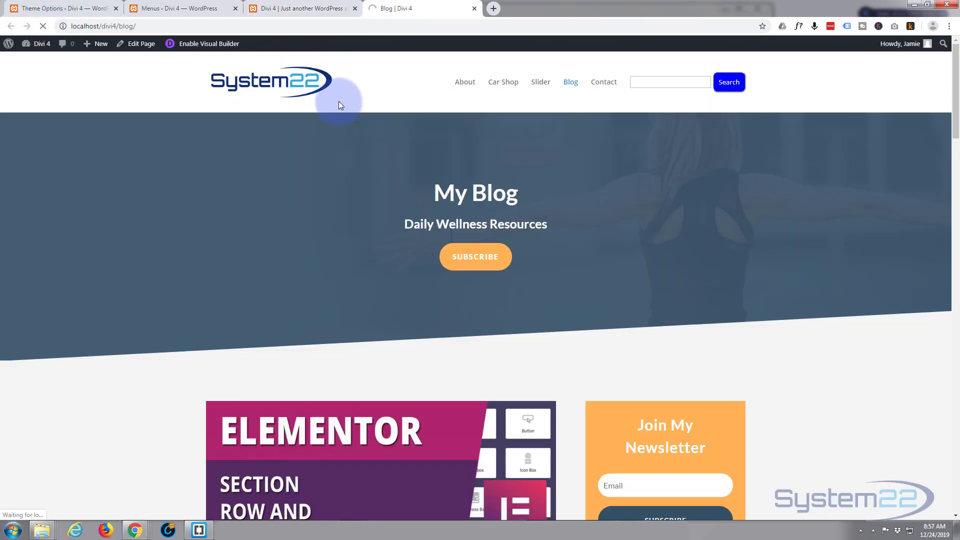
{"action": "scroll", "scroll_direction": "down", "scroll_amount": 3}
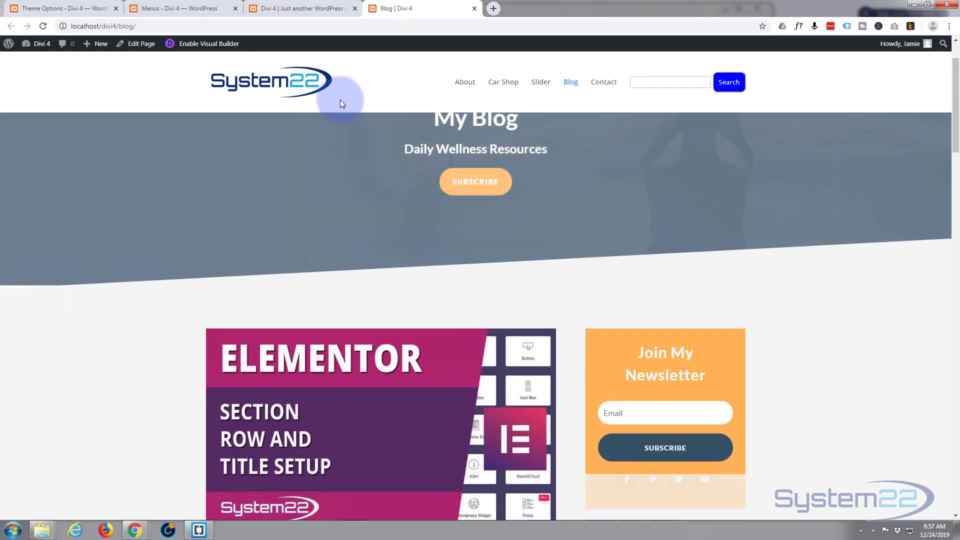
{"action": "scroll", "scroll_direction": "down", "scroll_amount": 3}
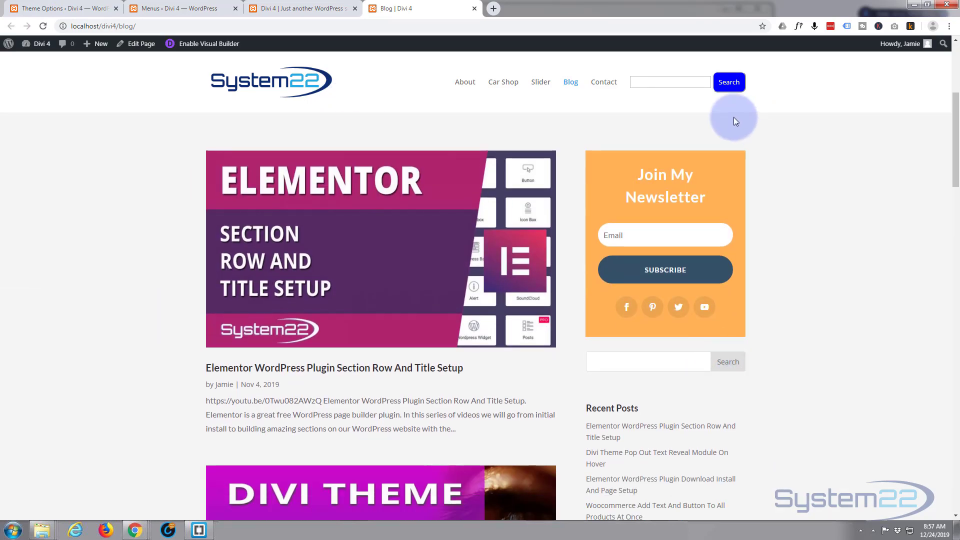
{"action": "mouse_move", "coordinate": [695, 62]}
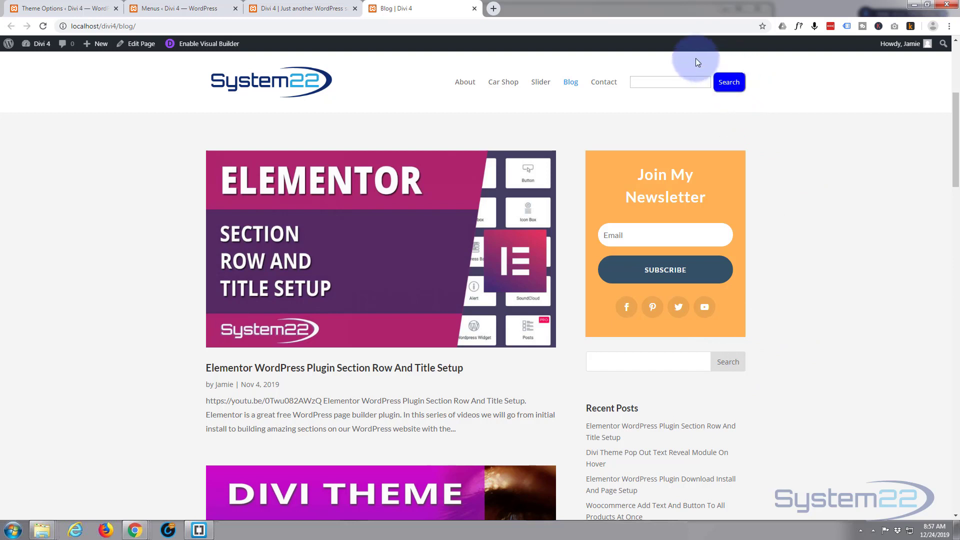
{"action": "mouse_move", "coordinate": [787, 75]}
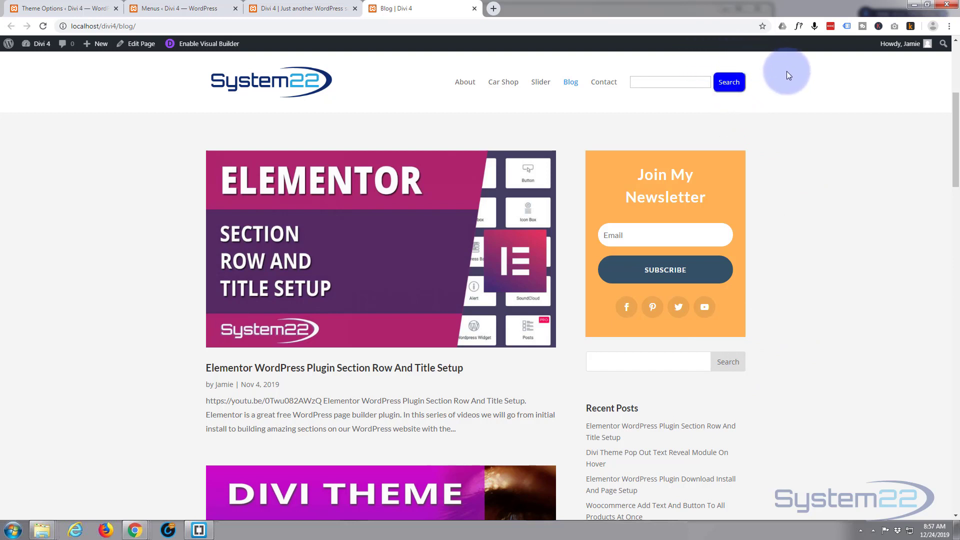
{"action": "mouse_move", "coordinate": [794, 89]}
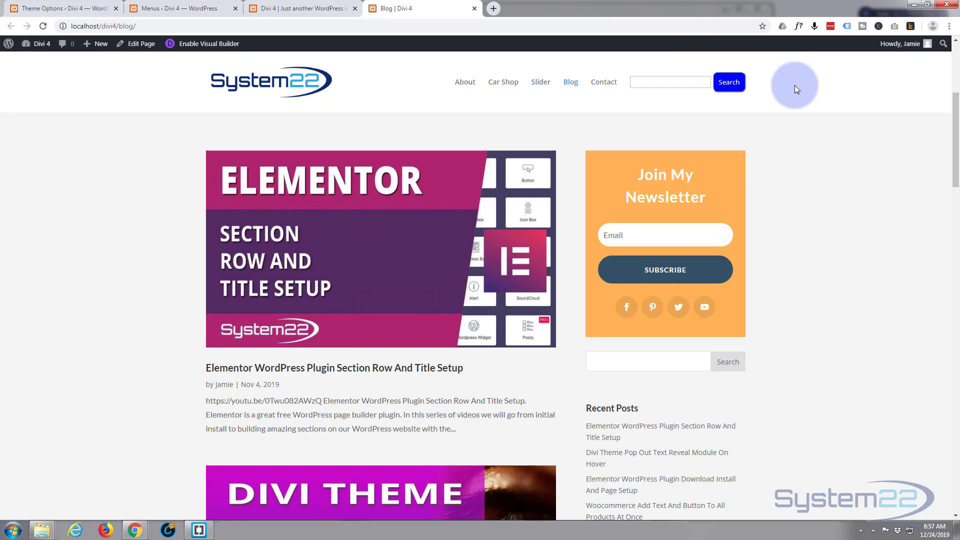
{"action": "scroll", "scroll_direction": "down", "scroll_amount": 3}
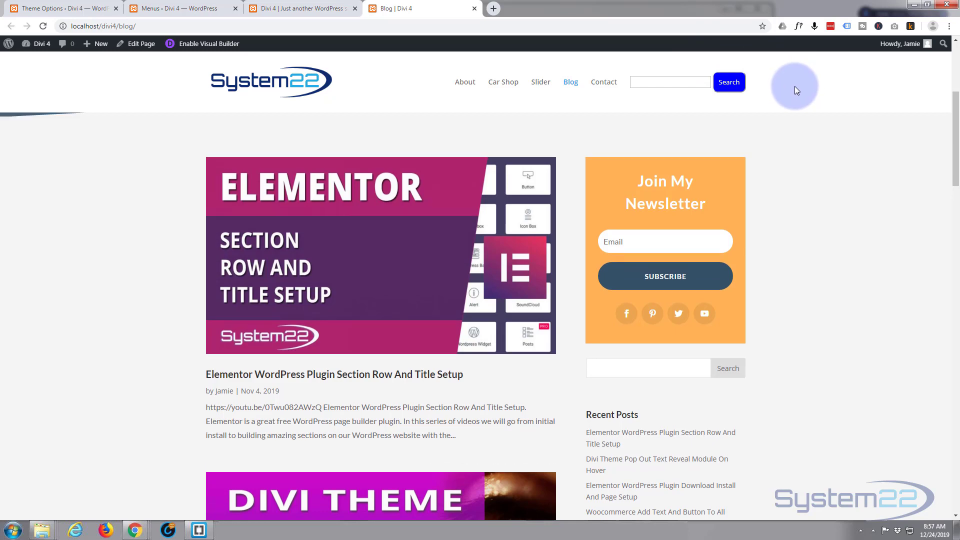